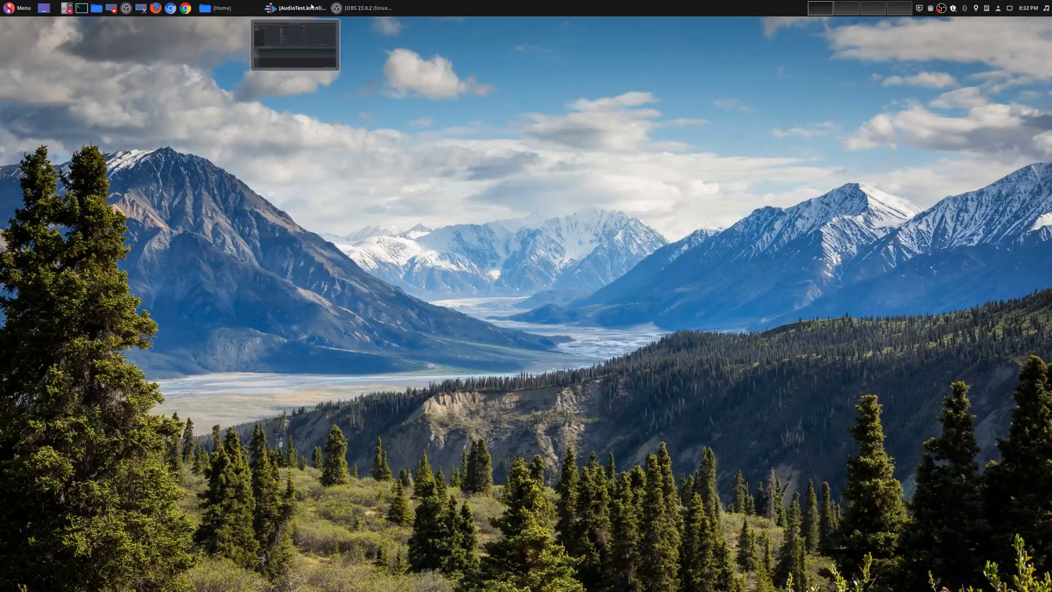
- Select Baki.MP4 in the Project Bin and place it onto the Video 1 track
click(295, 8)
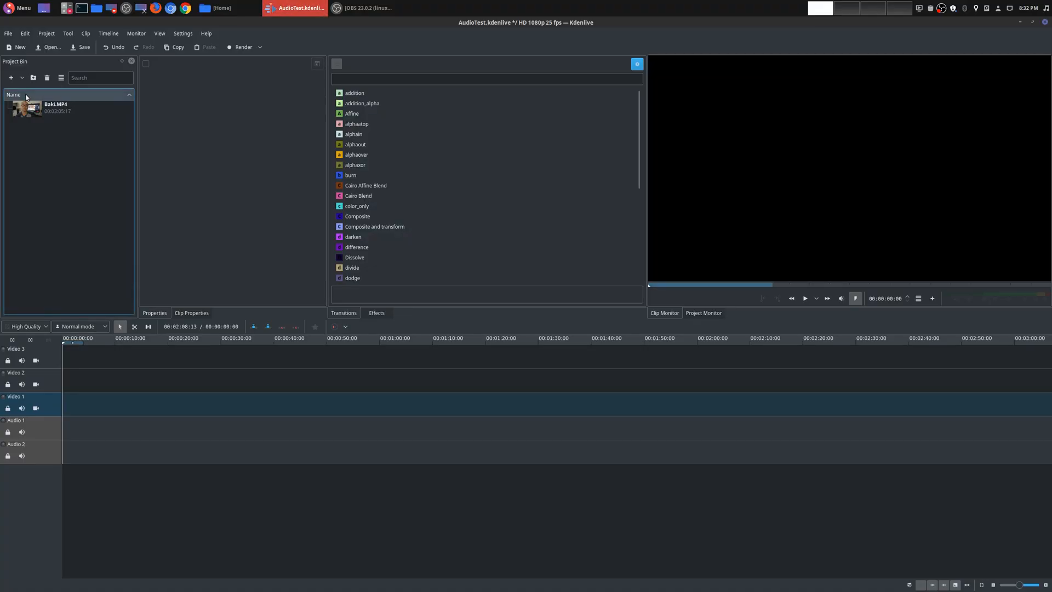
click(67, 108)
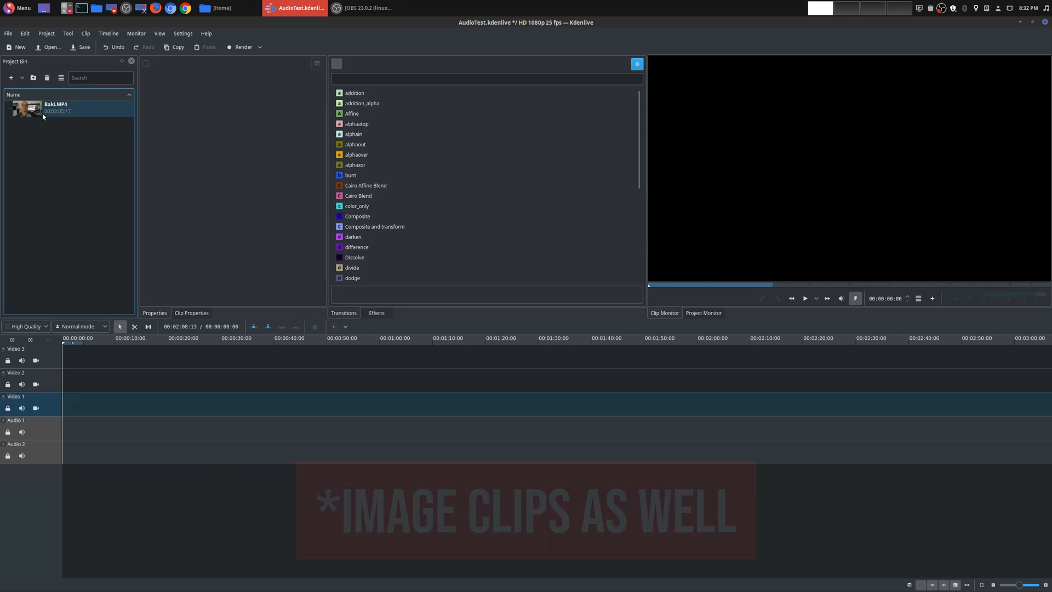
click(53, 108)
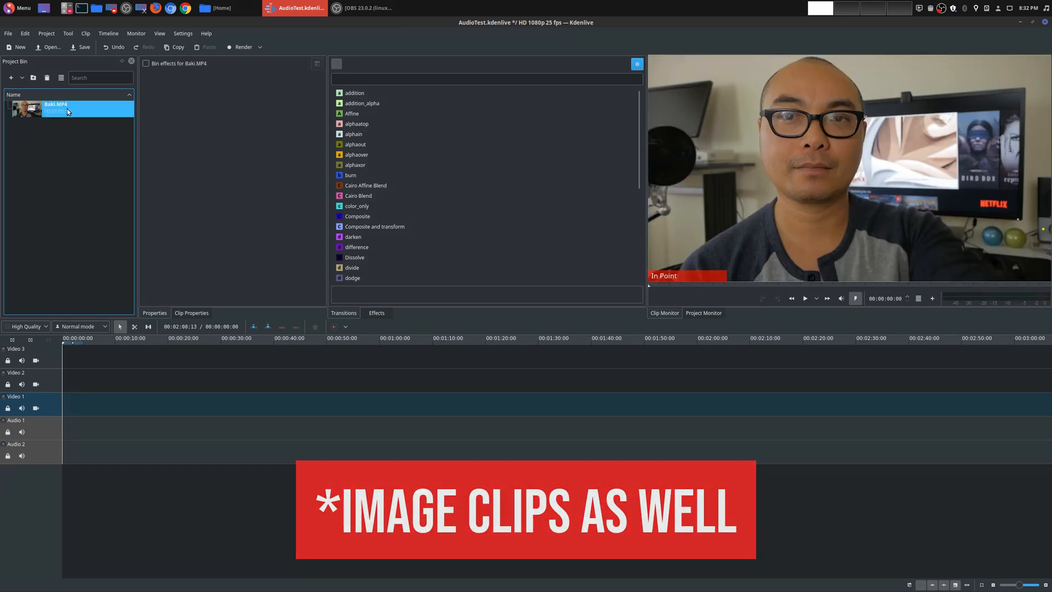
drag(54, 108, 123, 407)
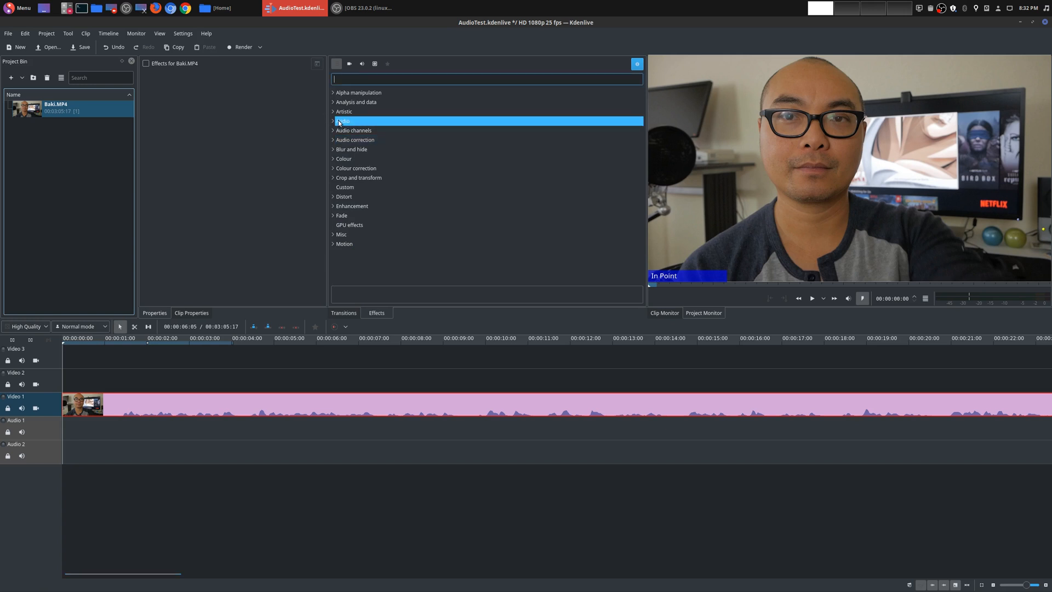
- Expand Audio channels and Audio correction to list Gain, Mute, Normalise and Volume effects
click(343, 122)
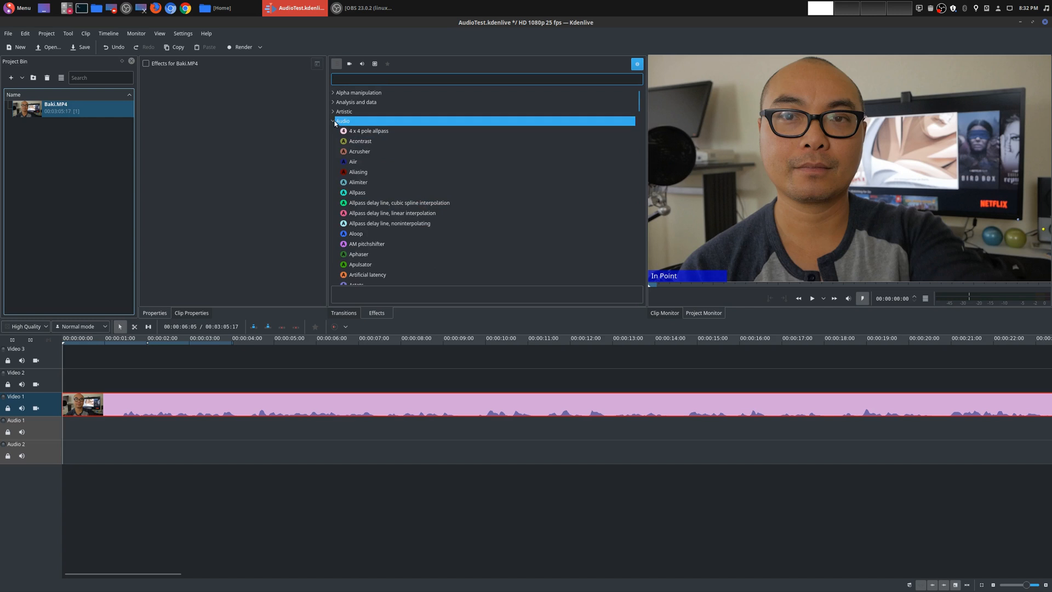
click(333, 122)
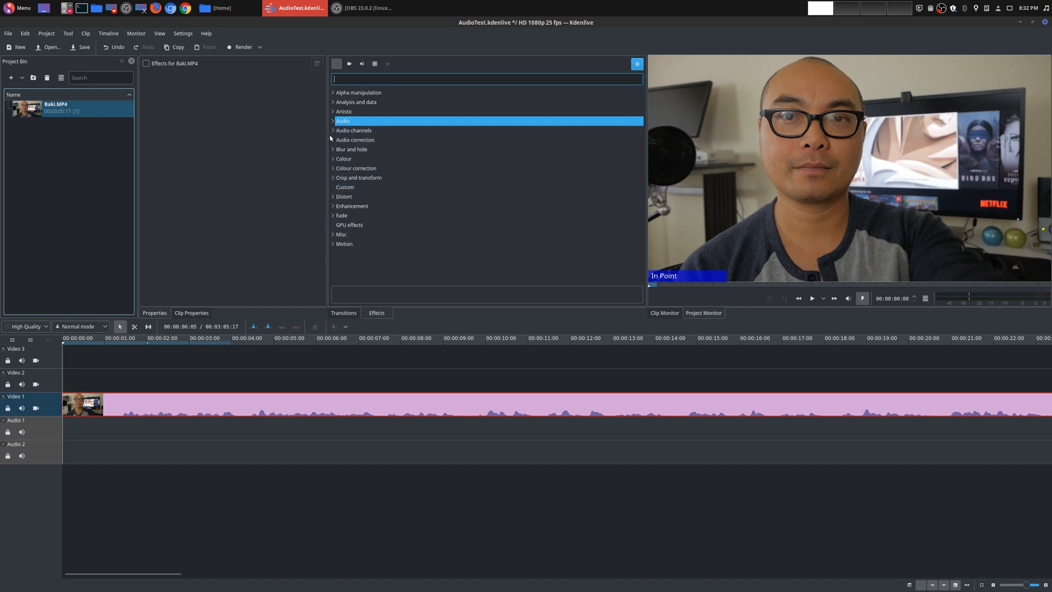
click(354, 130)
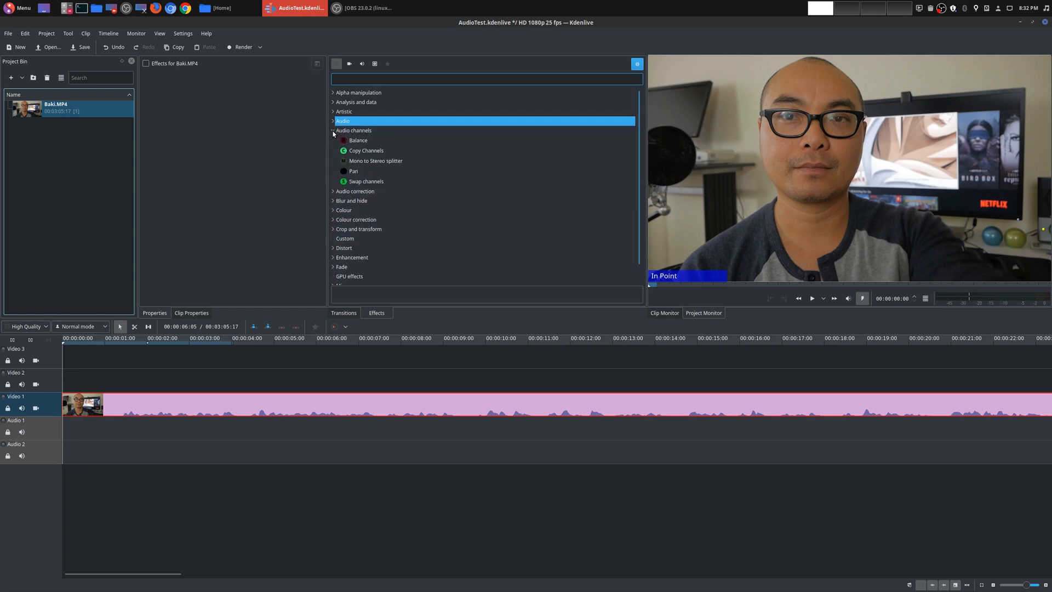
click(333, 130)
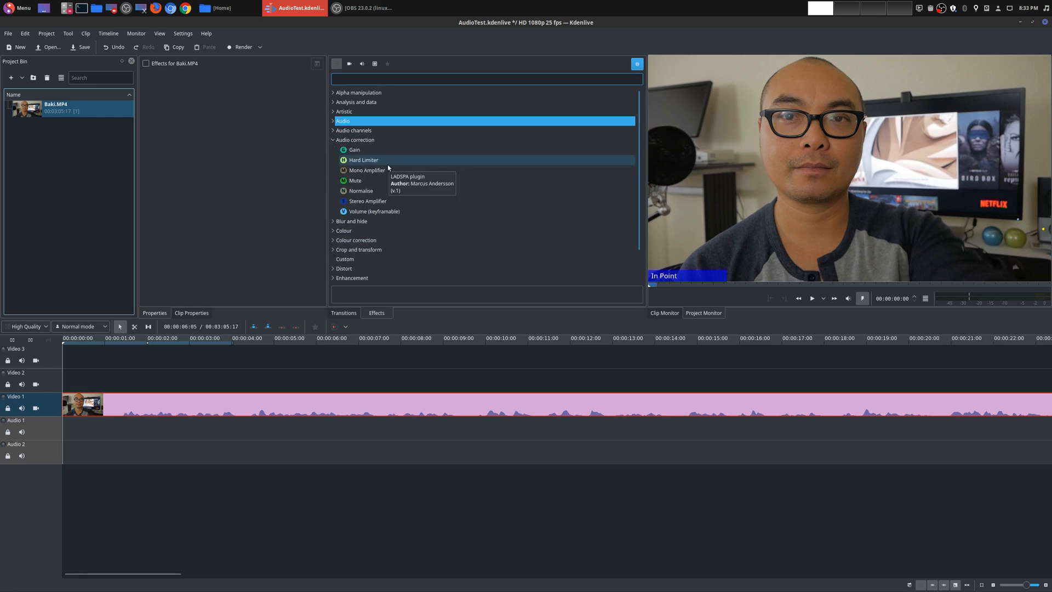
mouse_move(458, 220)
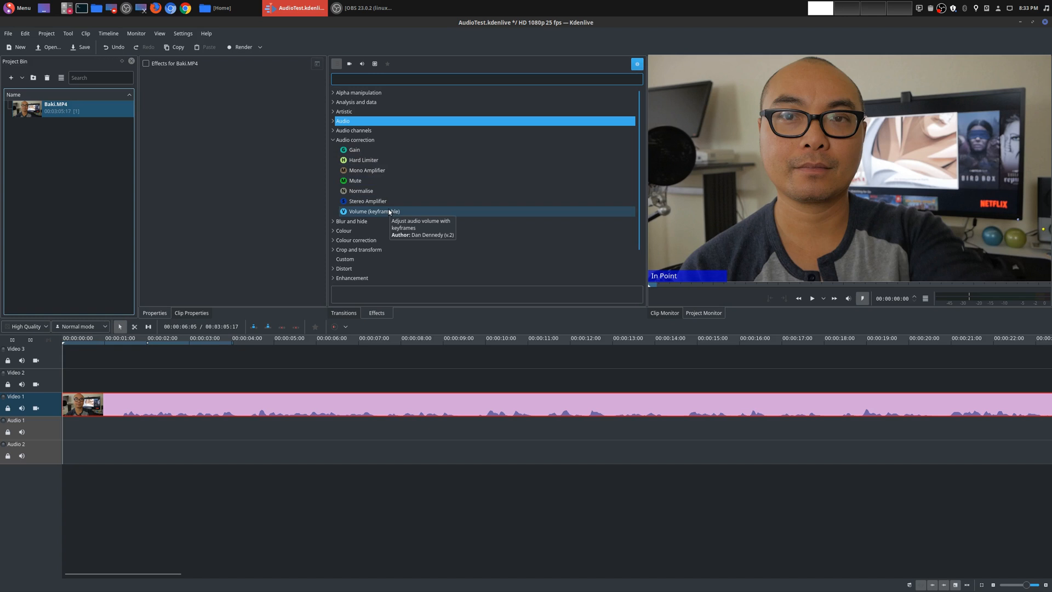
mouse_move(367, 170)
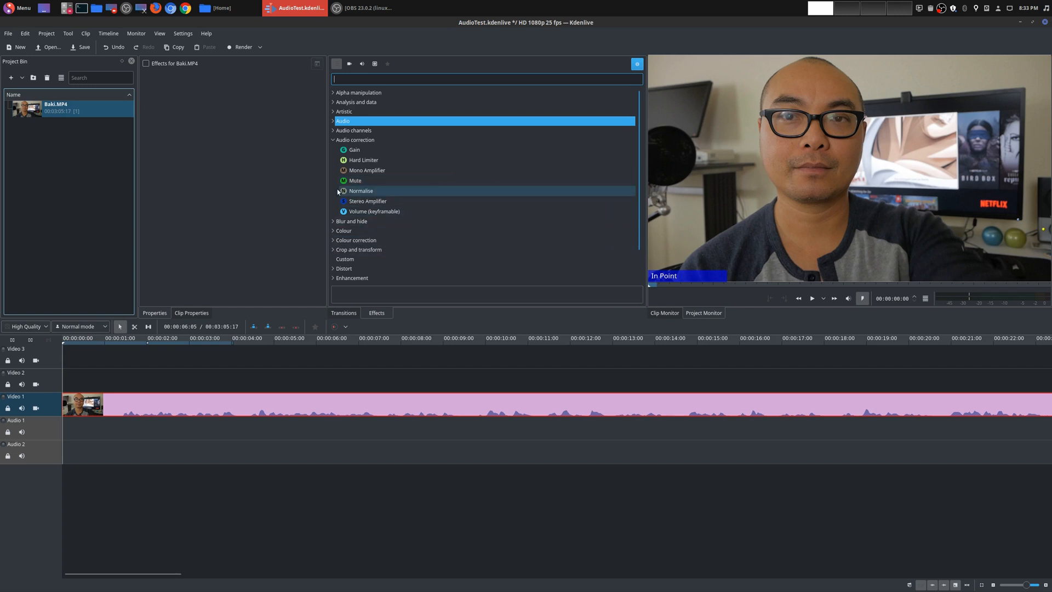
mouse_move(361, 190)
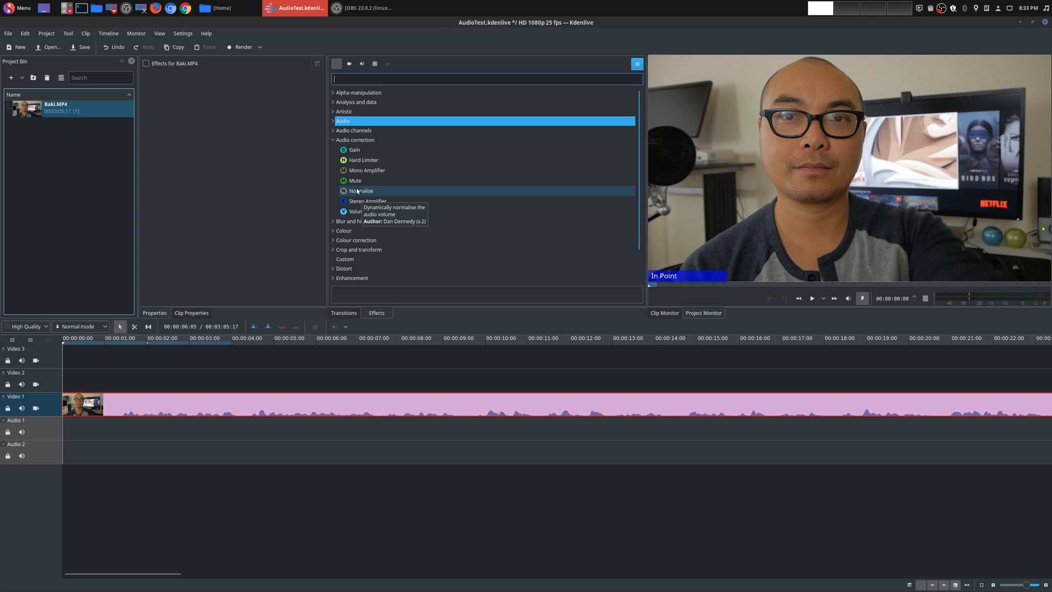
mouse_move(356, 180)
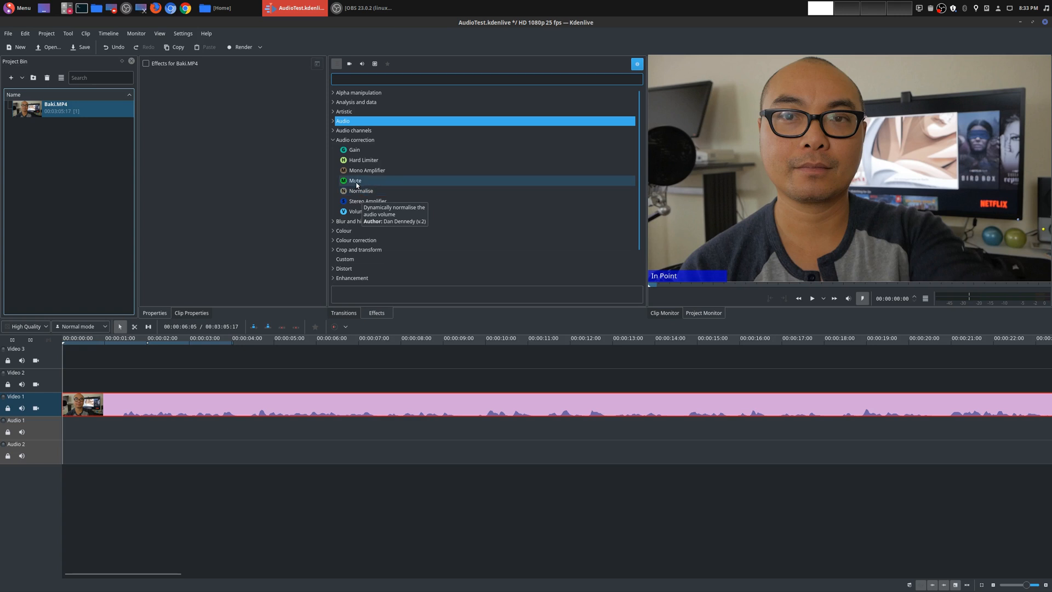
mouse_move(361, 191)
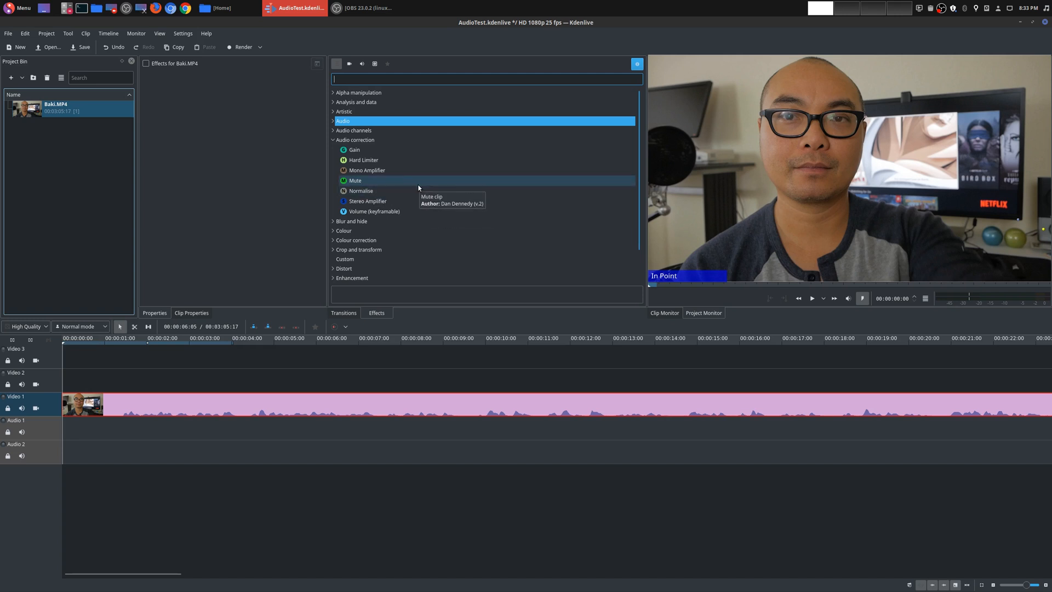
mouse_move(370, 150)
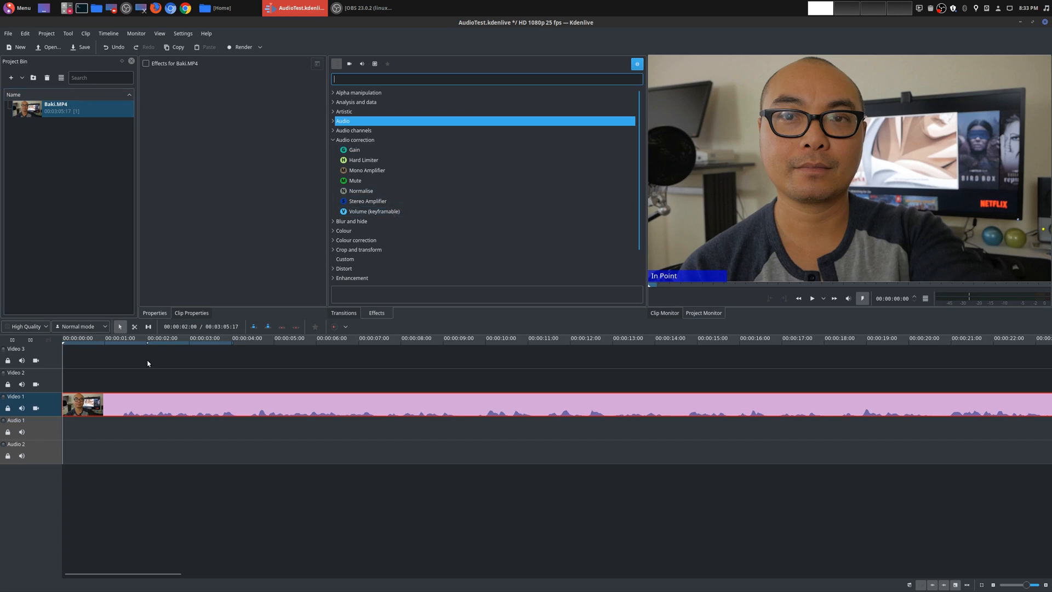
- Position the playhead, locate the timeline clip in the Project Bin and show its audio/video options
click(321, 338)
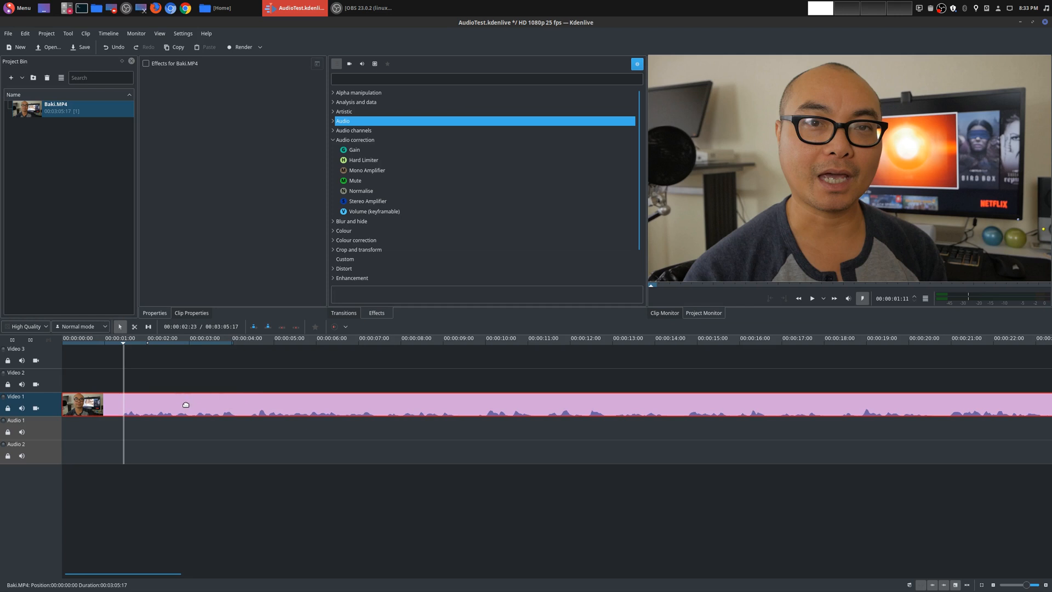
right_click(186, 405)
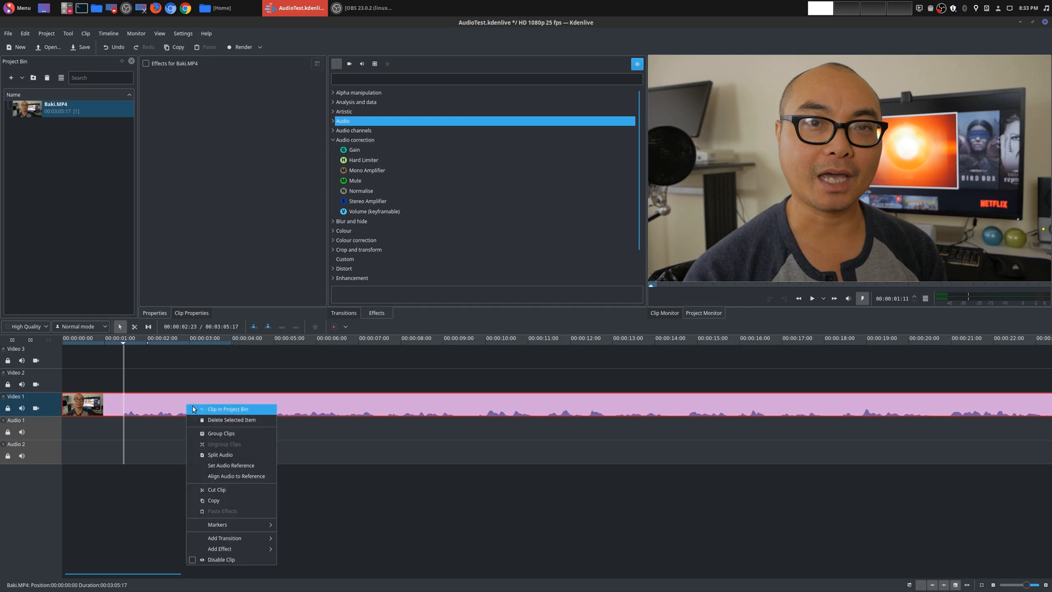
click(220, 453)
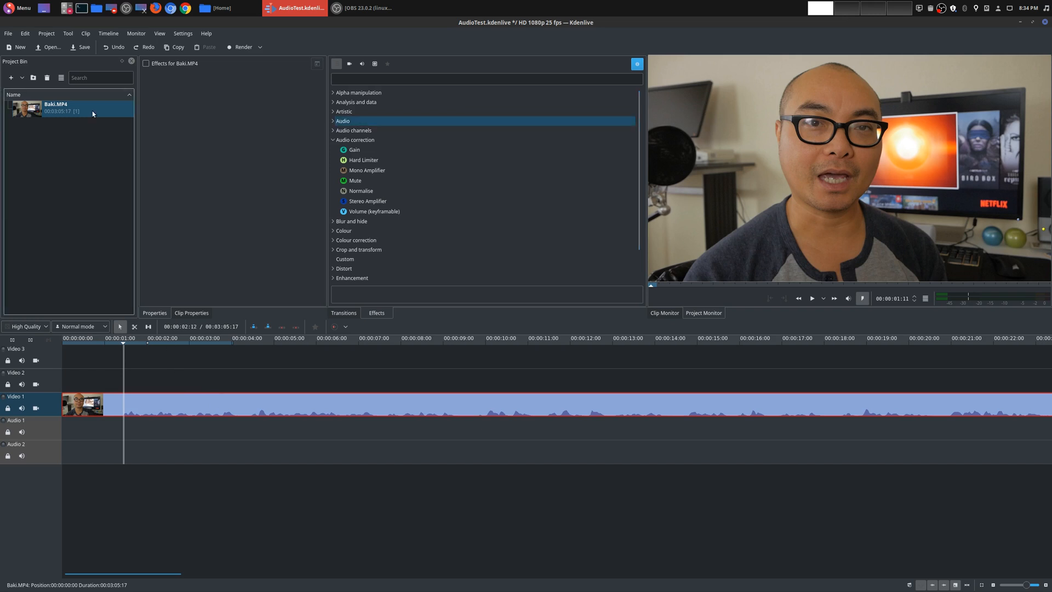
click(85, 33)
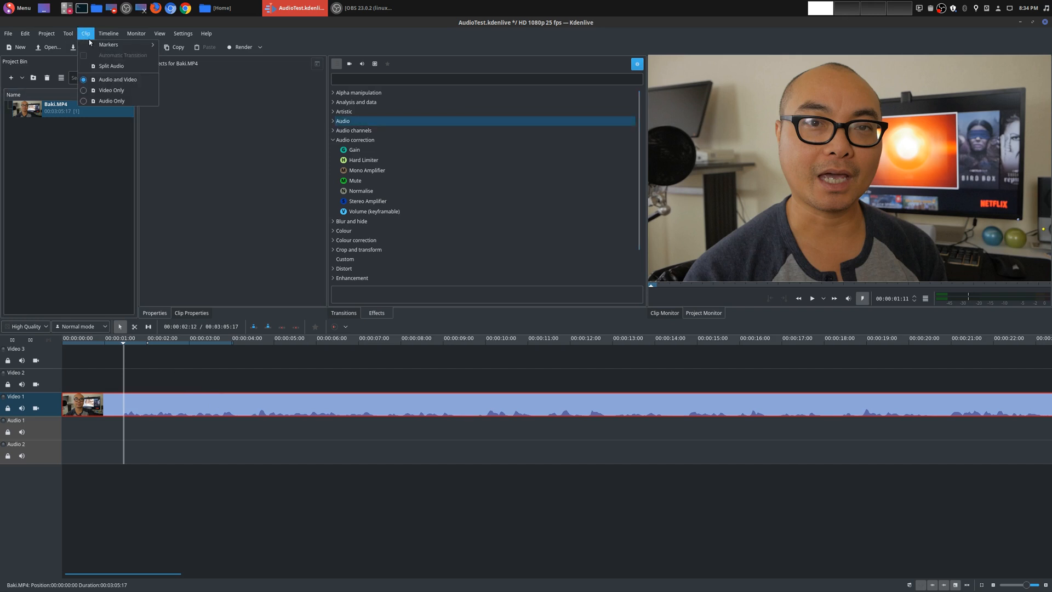
mouse_move(112, 91)
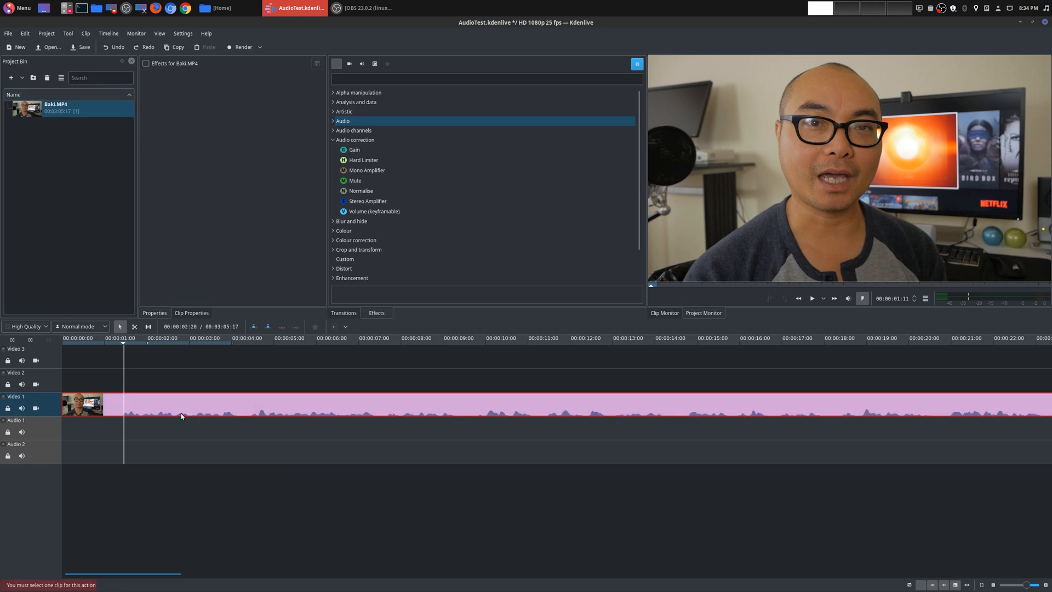
- Try the clip in audio-only mode, then return it to combined audio and video
click(86, 34)
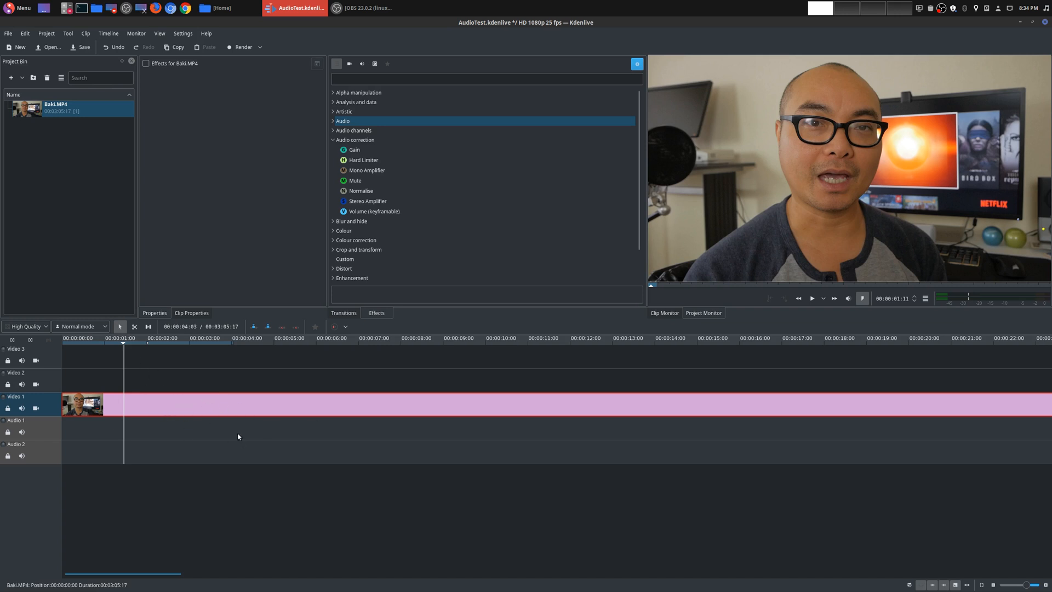
click(85, 34)
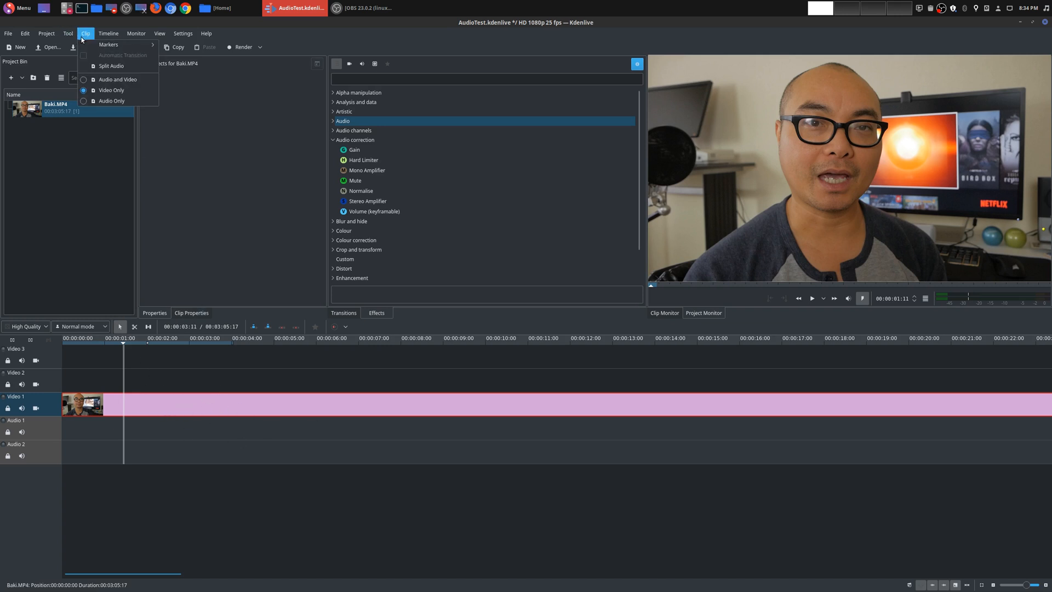
click(112, 101)
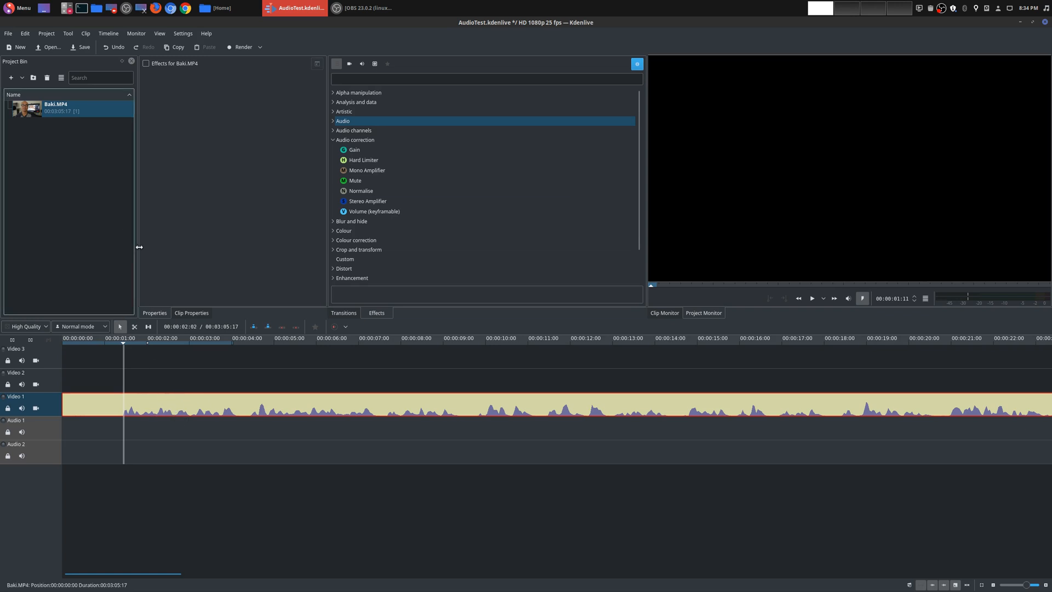
click(86, 33)
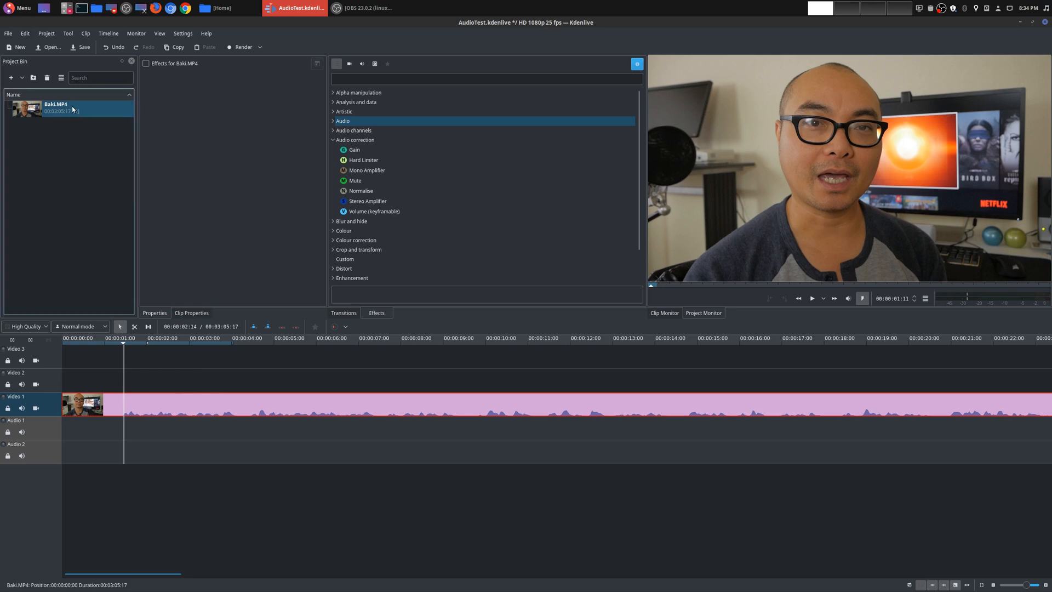
right_click(70, 108)
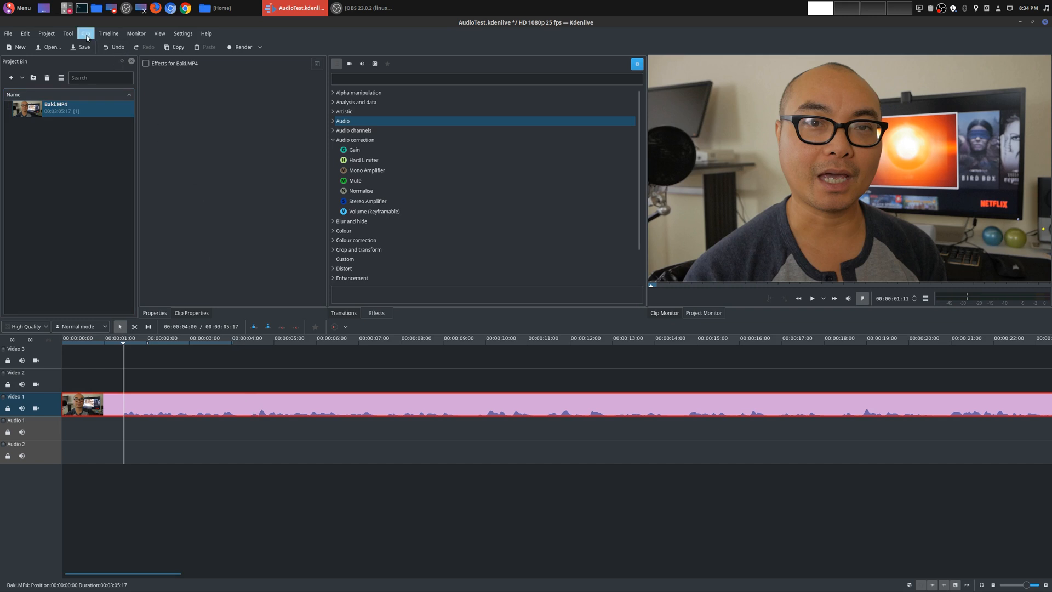
click(86, 33)
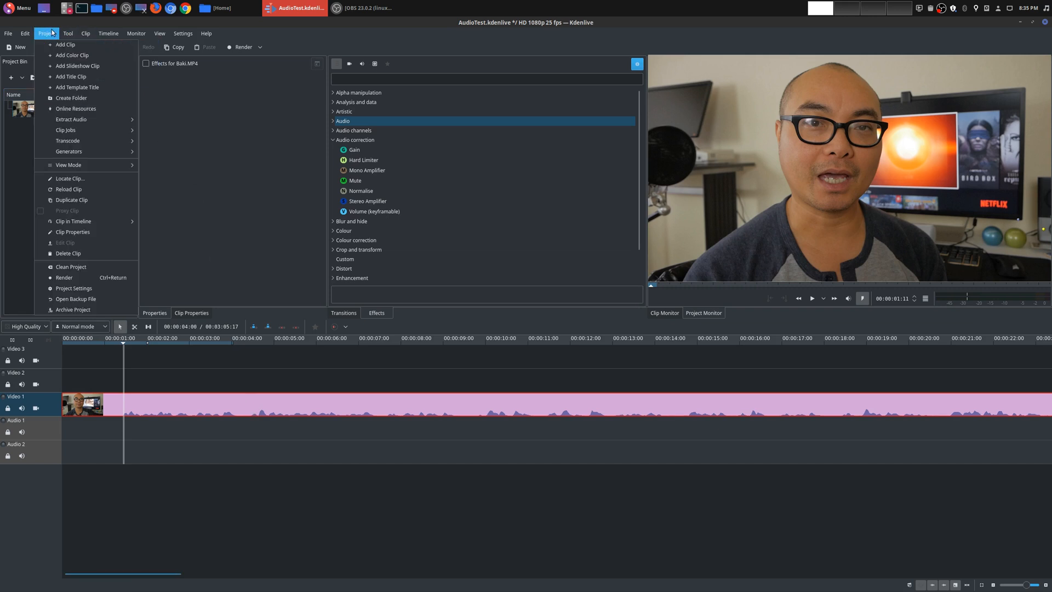
mouse_move(66, 129)
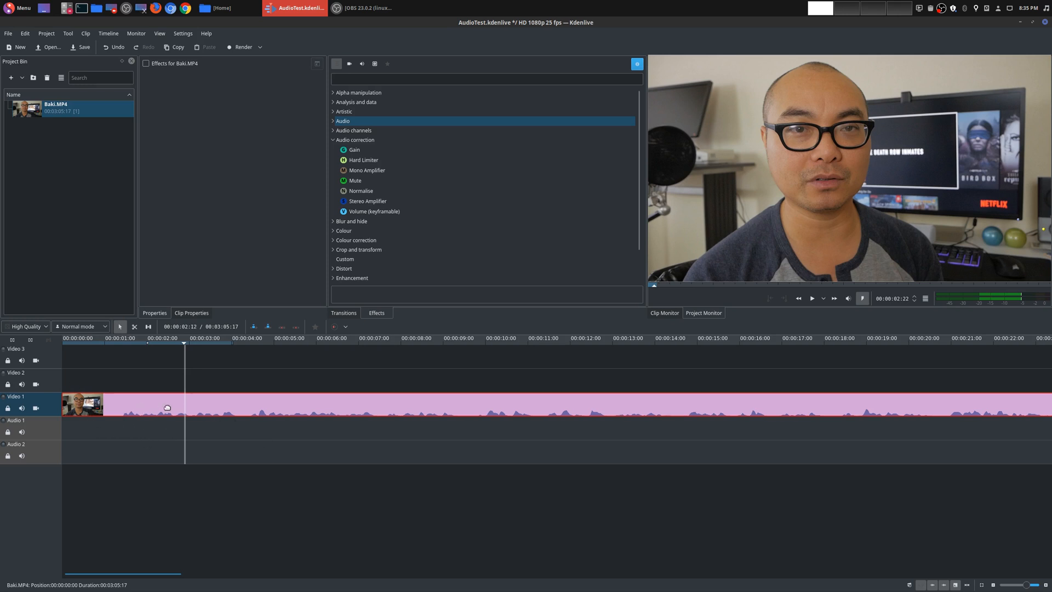
- Split the Baki.MP4 clip's audio onto its own Audio 1 track
right_click(167, 407)
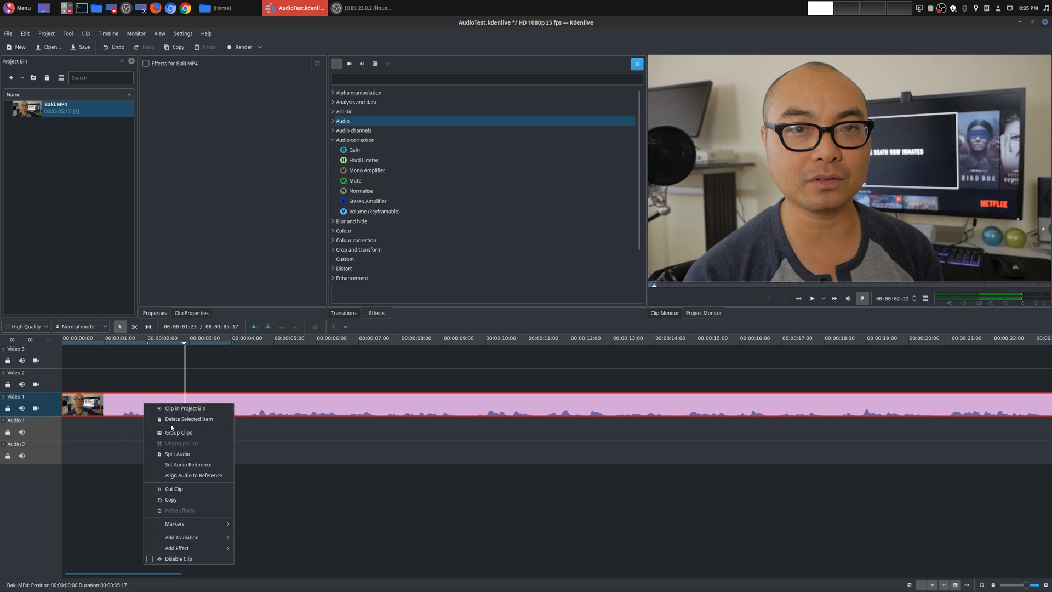
click(177, 454)
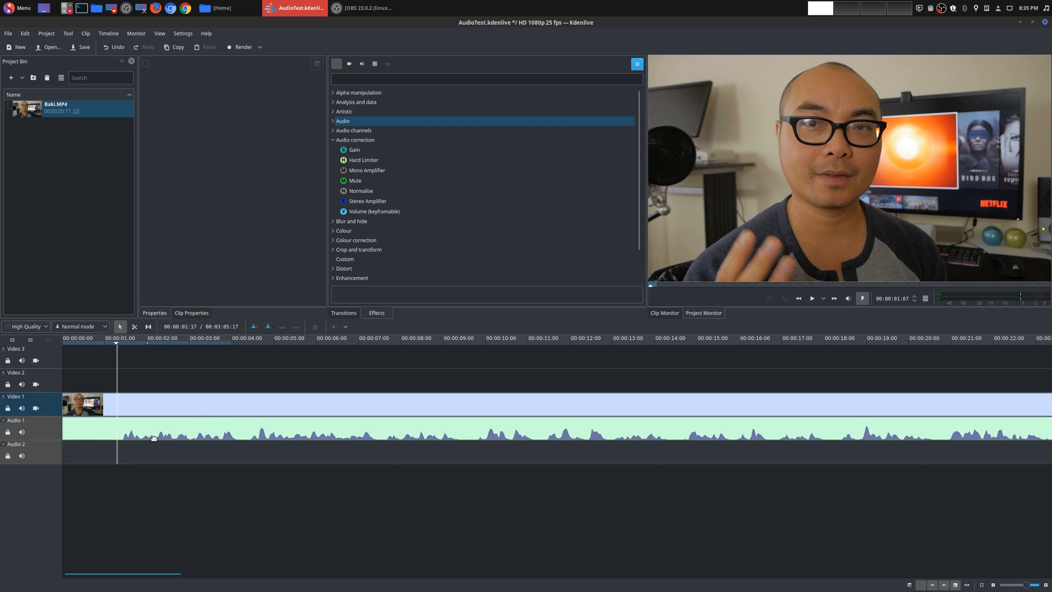
click(354, 150)
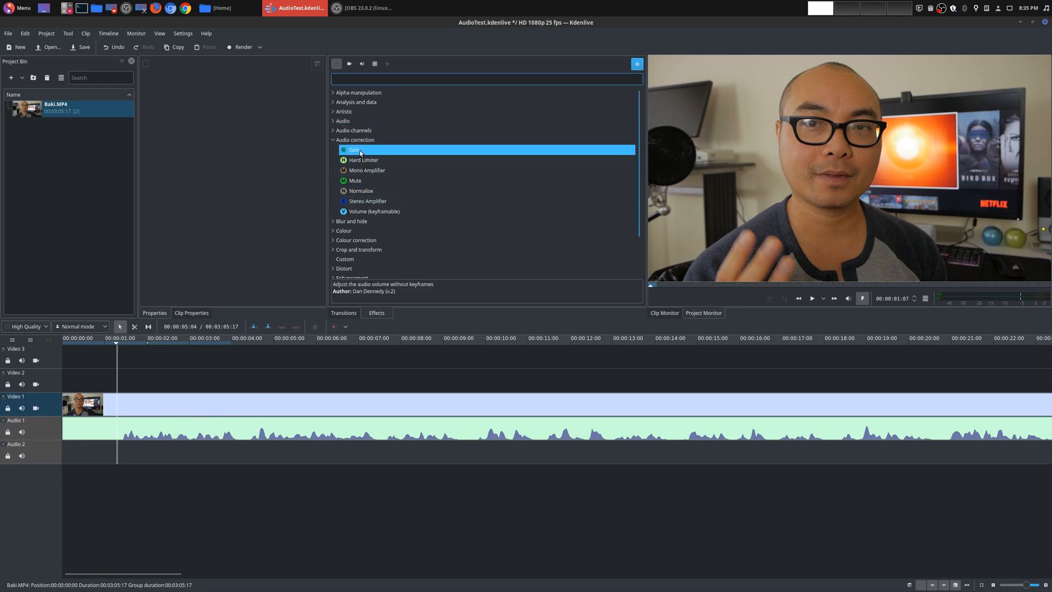
- Apply Gain to the audio clip, lower it to about 65%, then reset it to 100%
drag(354, 149, 207, 411)
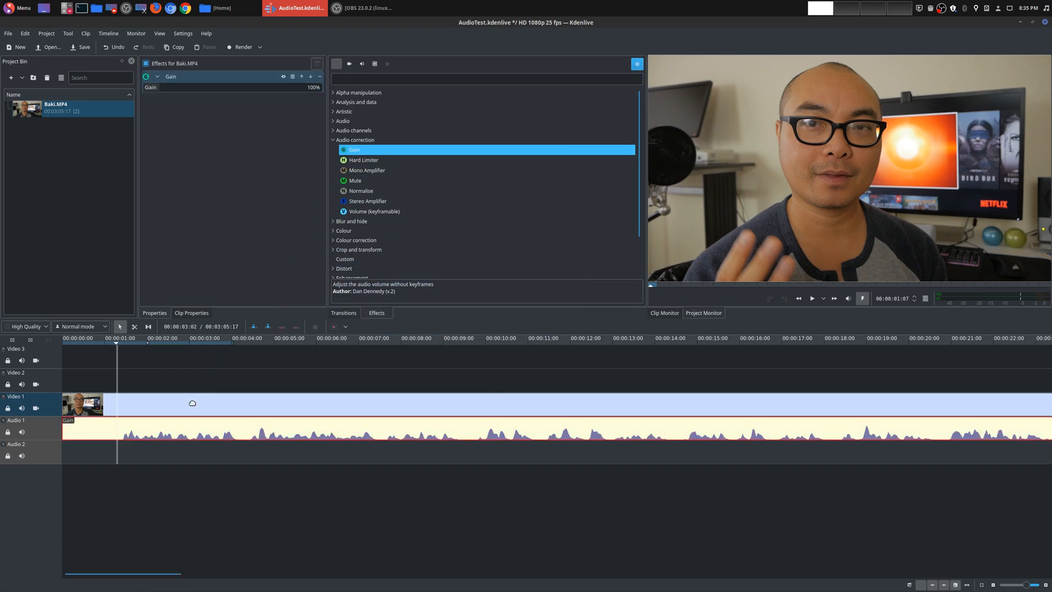
click(151, 87)
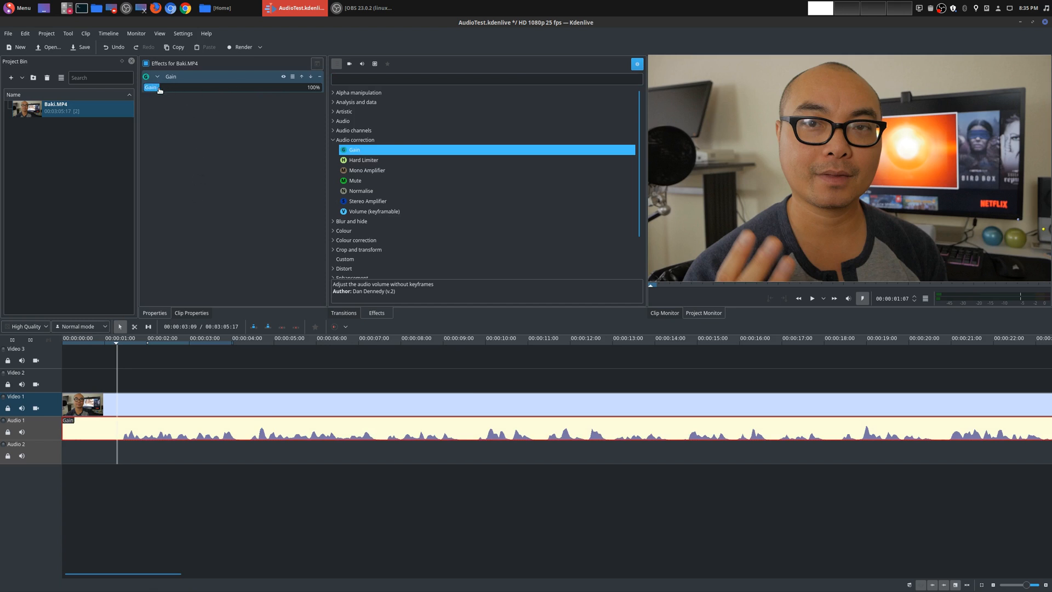
drag(151, 87, 167, 87)
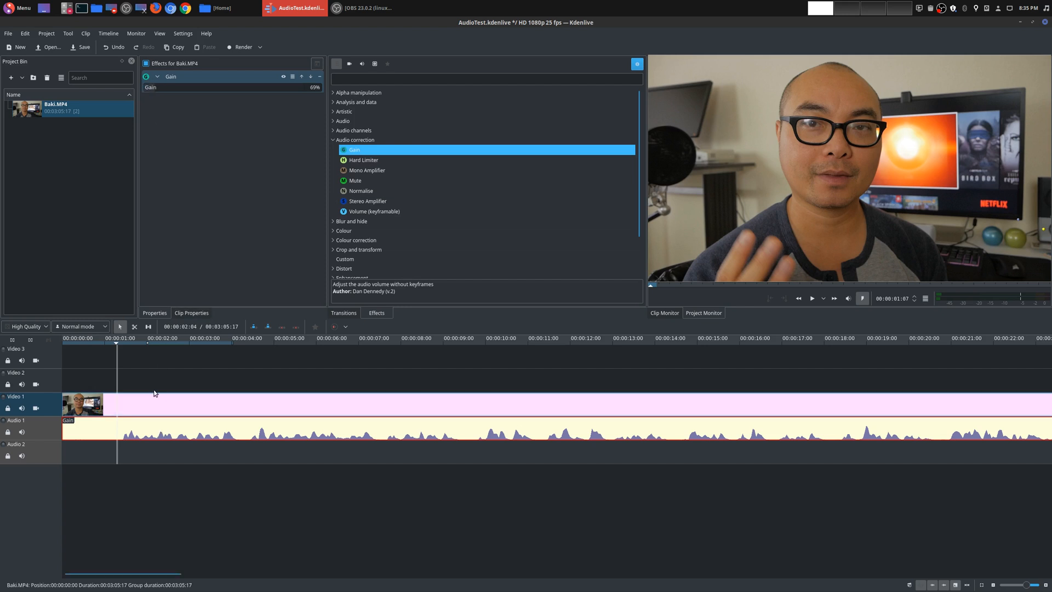
click(811, 298)
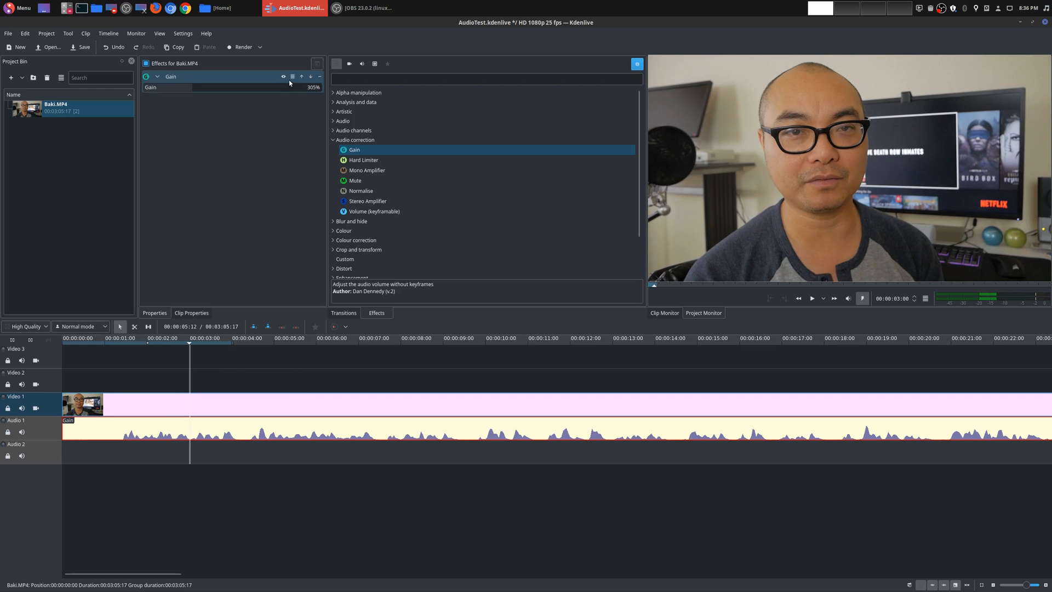
click(291, 76)
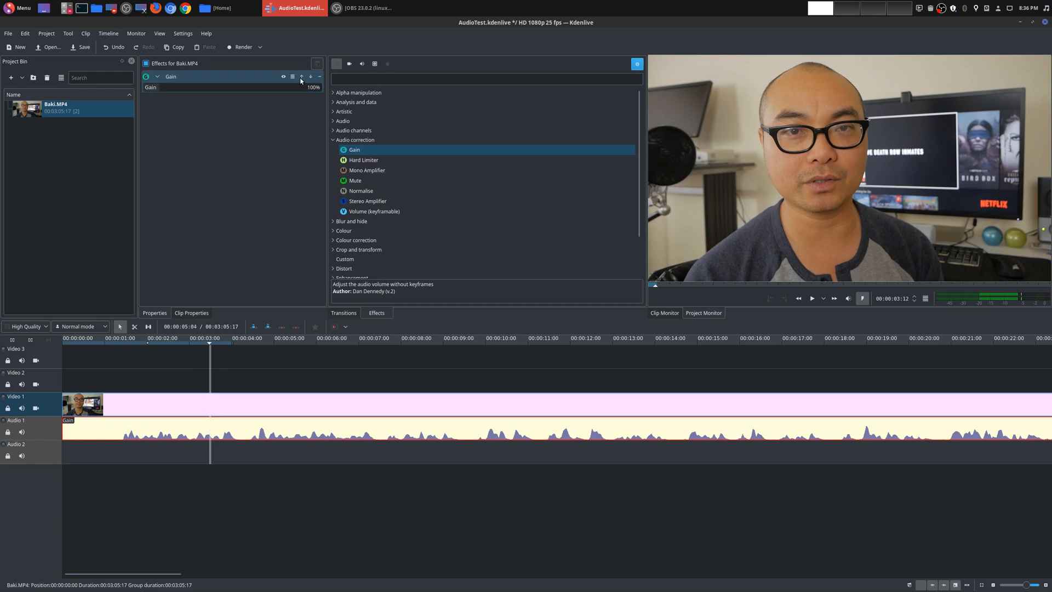
mouse_move(310, 76)
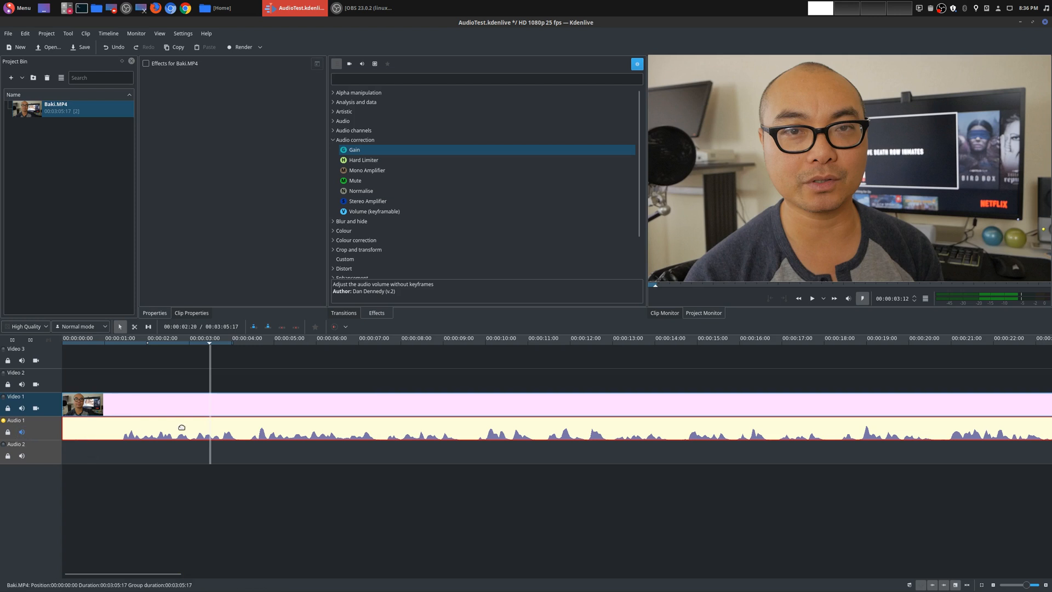
- Select the audio clip after removing its Gain effect
click(811, 298)
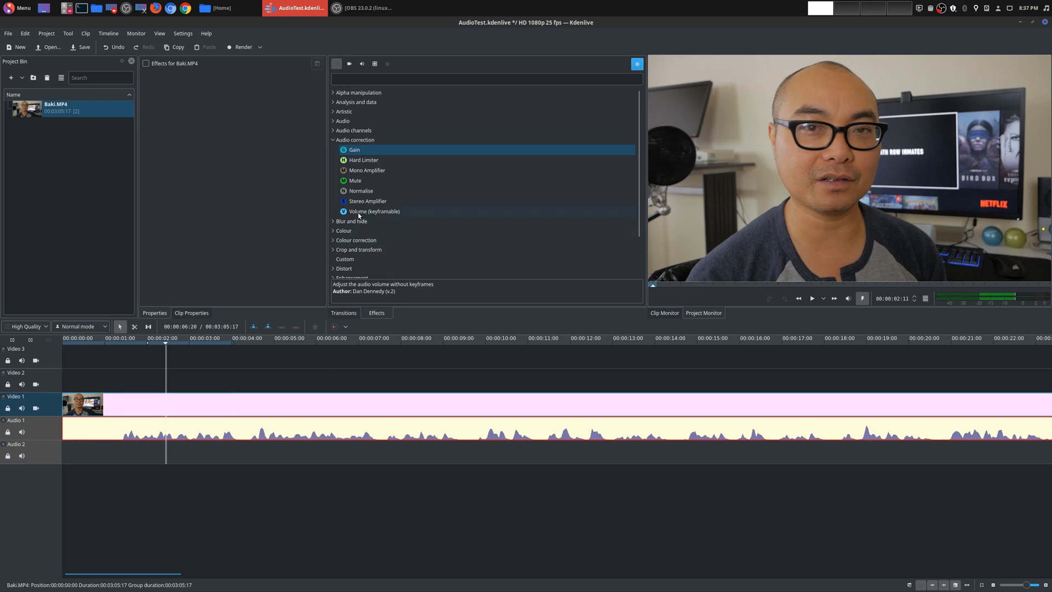
- Apply the Volume (keyframable) effect to the audio clip at 0 dB
click(374, 212)
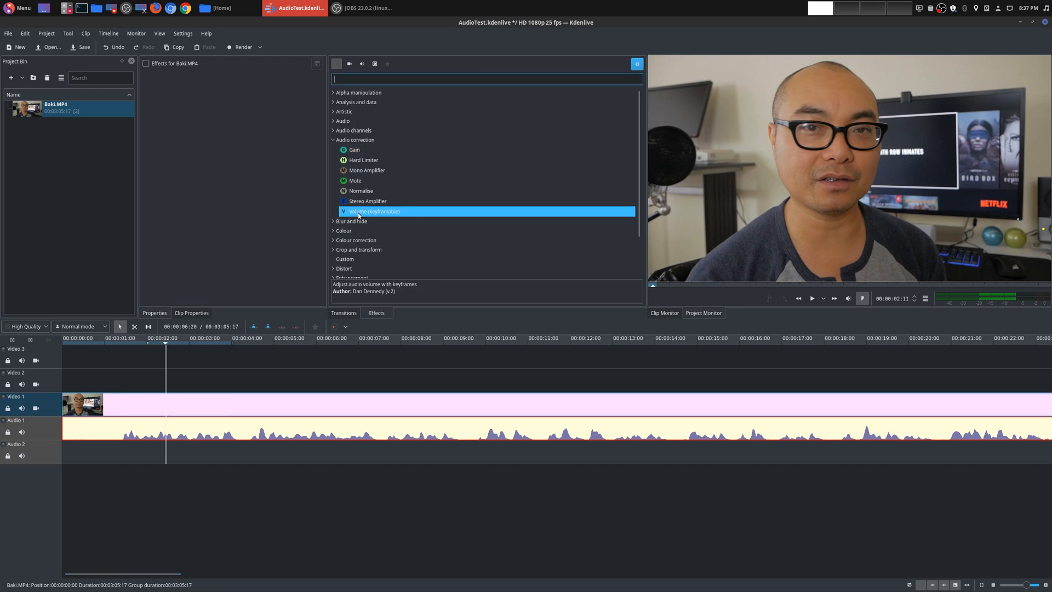
mouse_move(369, 212)
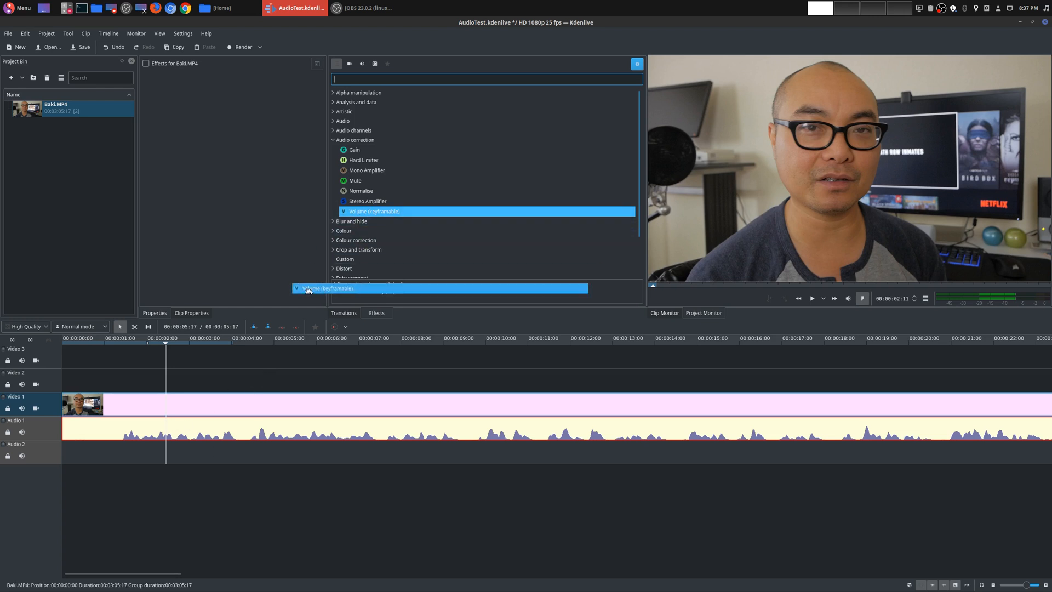
double_click(374, 212)
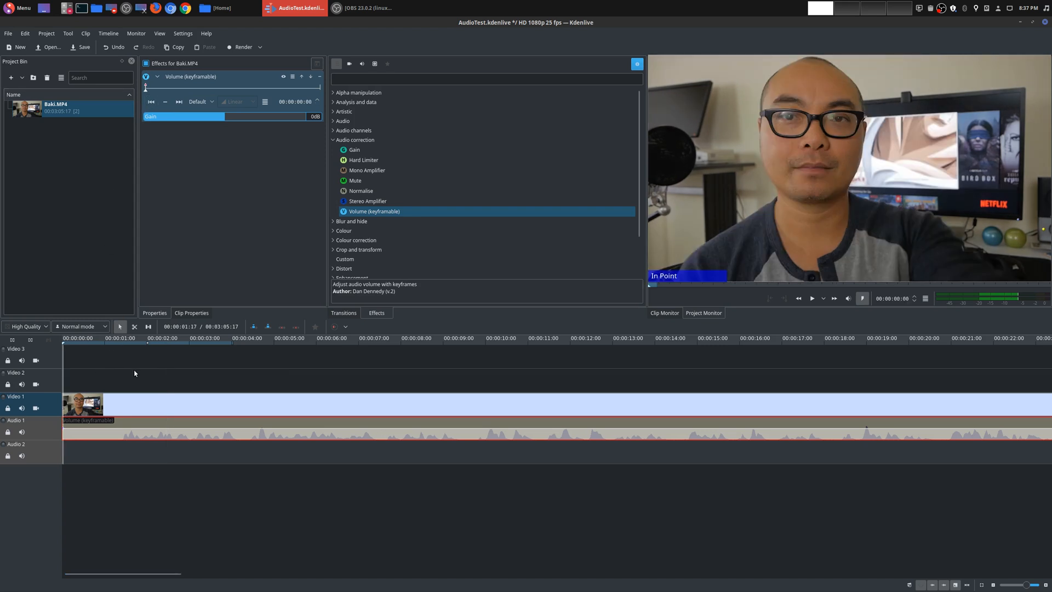
- Move the playhead a few seconds into the audio clip where volume should change
click(811, 298)
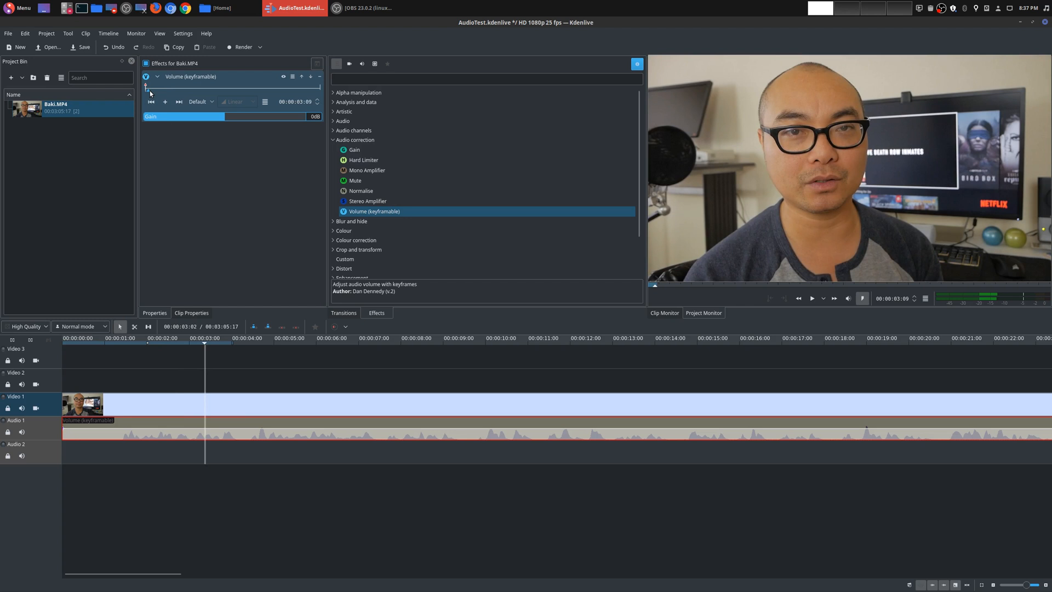
mouse_move(150, 92)
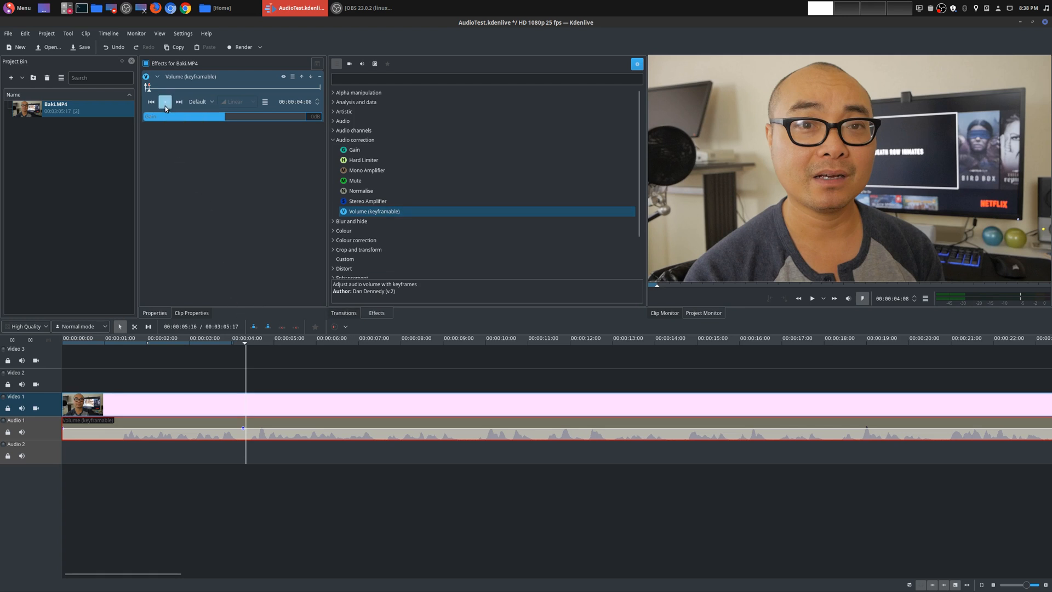
- Add a volume keyframe at 4 seconds and lower its gain to -21 dB
click(164, 101)
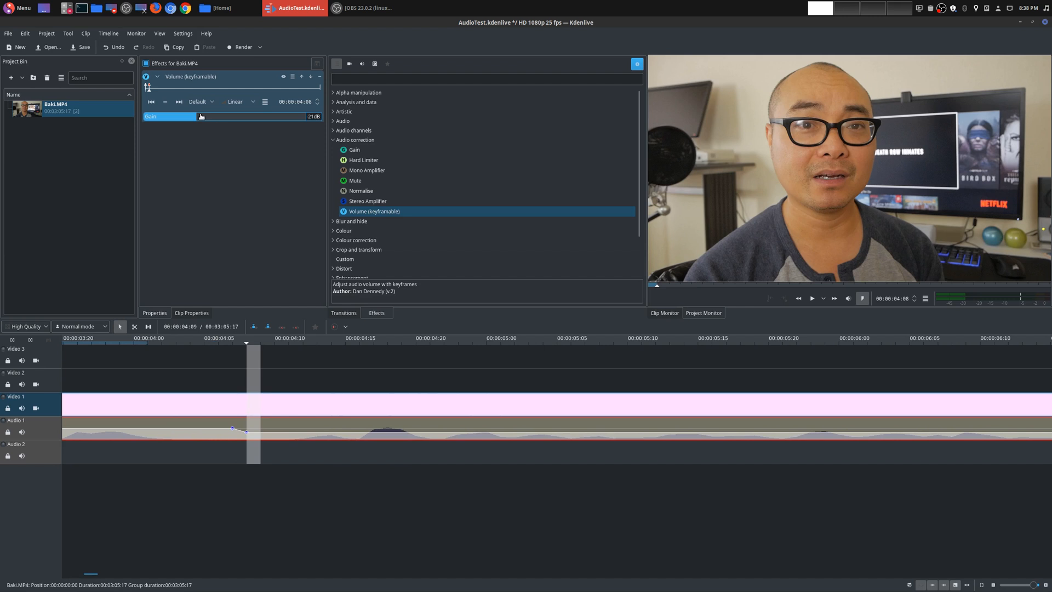
drag(202, 117, 175, 116)
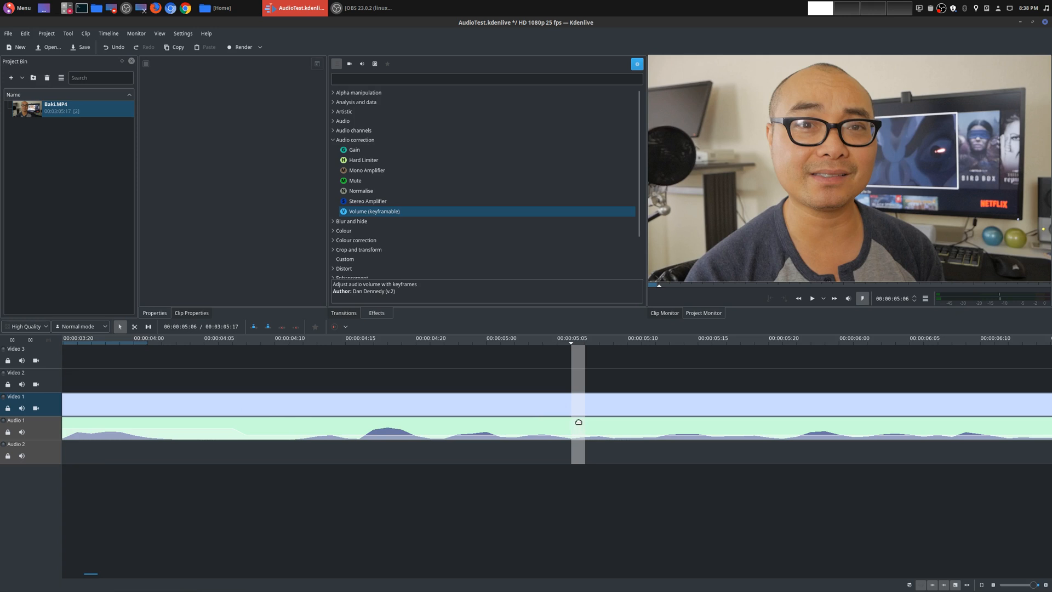
- Add another volume keyframe later in the clip and set its gain to -30 dB
double_click(373, 212)
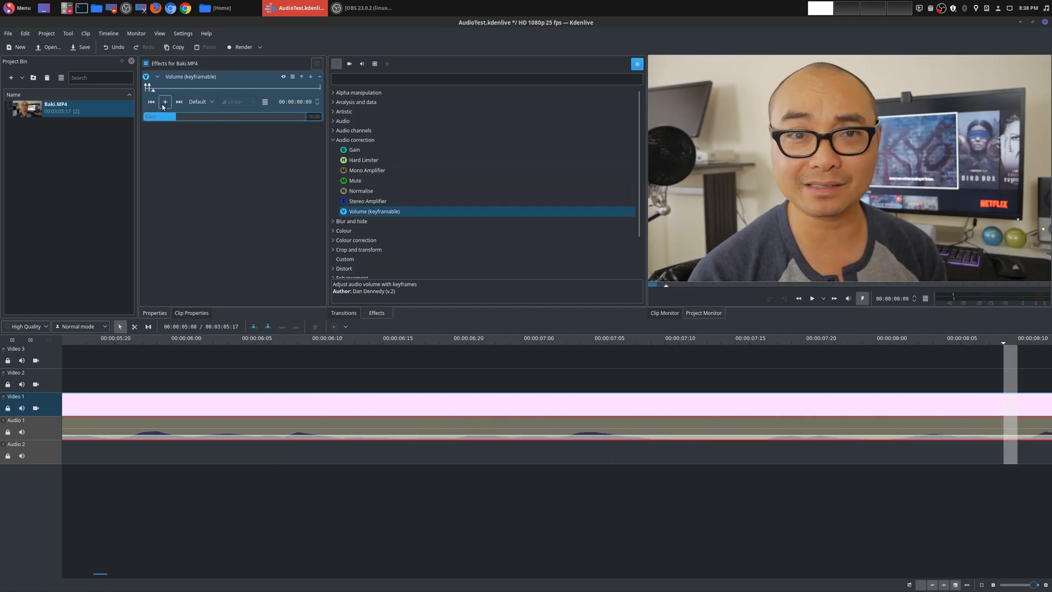
click(165, 100)
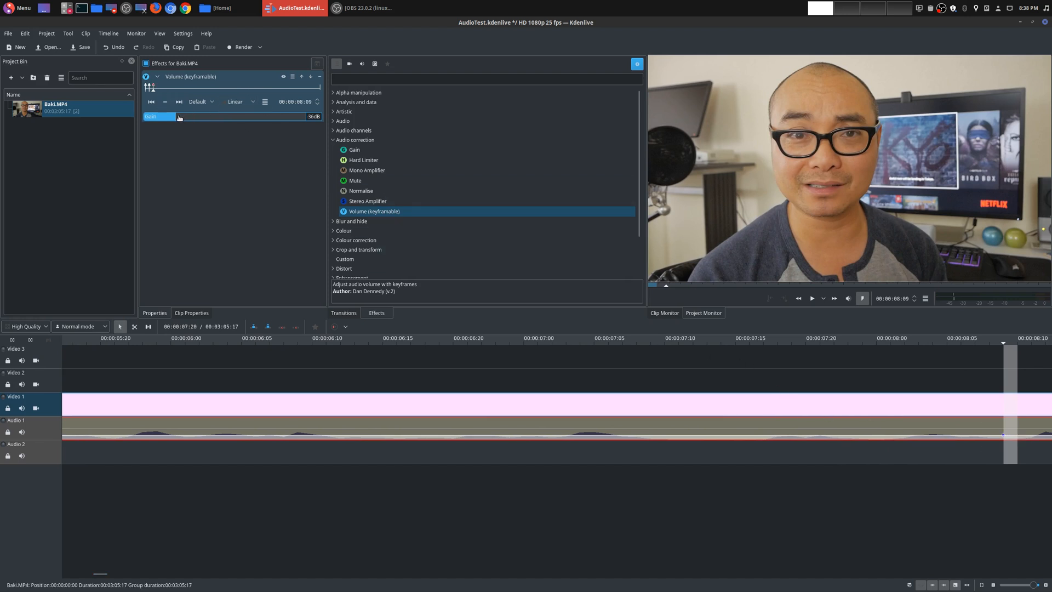
drag(178, 116, 215, 116)
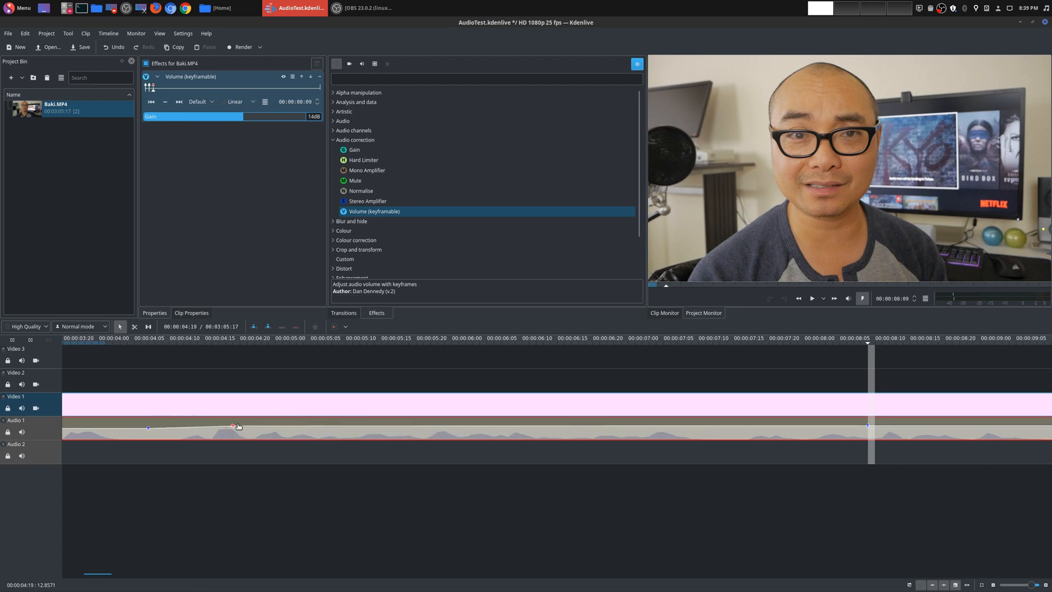
- Drag a Volume (keyframable) keyframe down on the Audio 1 clip so the level dips near 00:00:05
drag(232, 426, 318, 429)
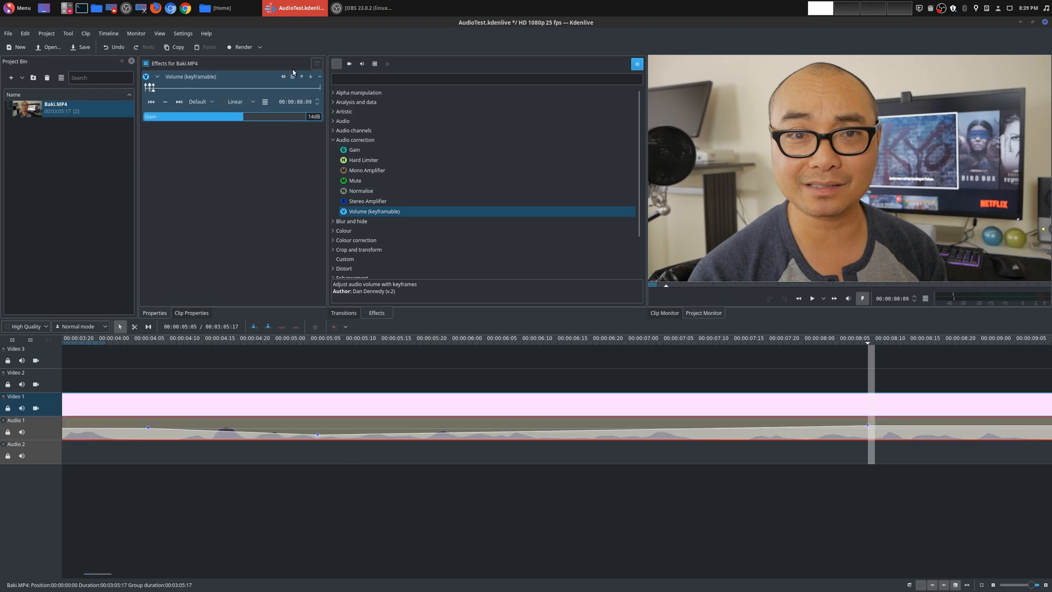
- Reset the volume keyframes so the Volume (keyframable) effect reads 0 dB
click(292, 76)
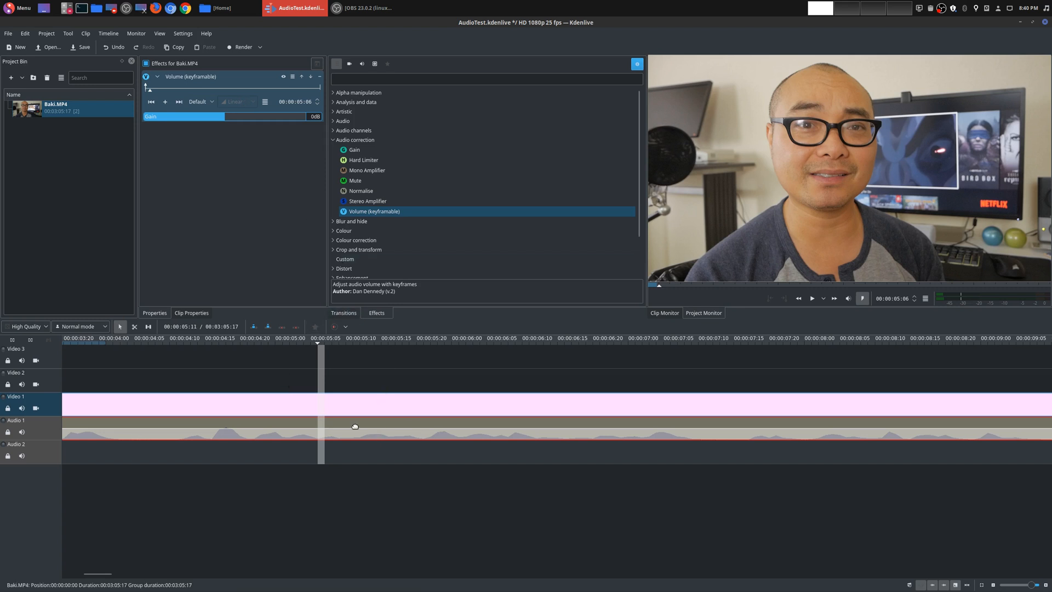
mouse_move(558, 425)
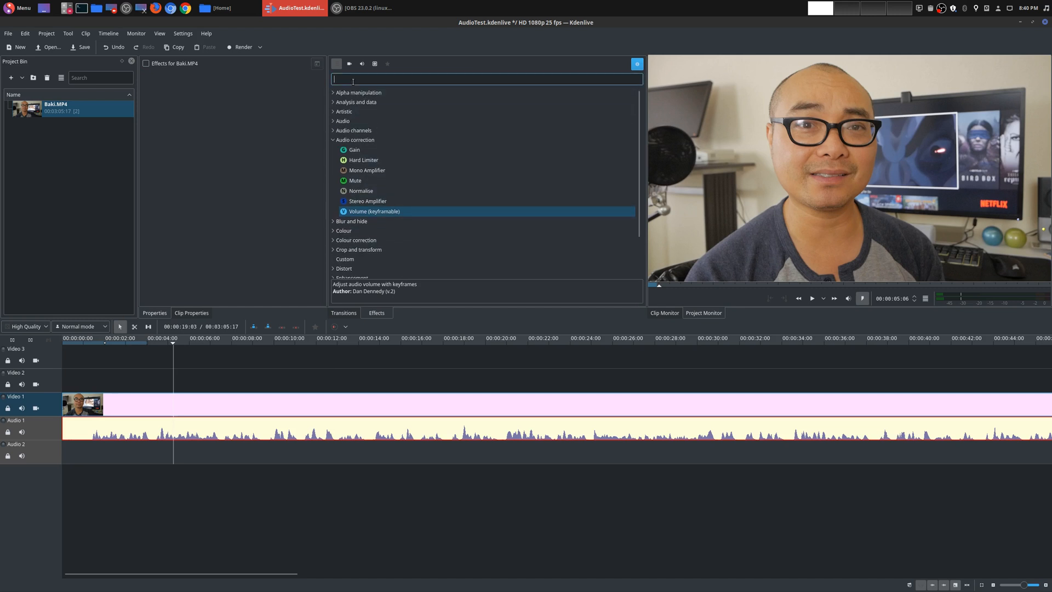
- Find 'fade' in Effects, add Fade in to the audio and trim its duration down to a short fade
text(fade)
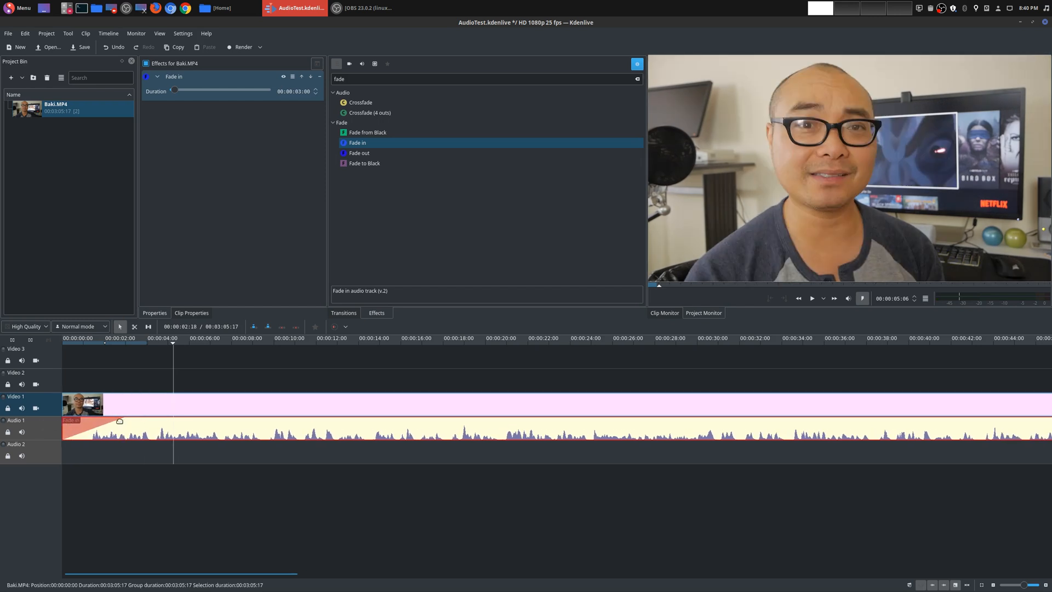
drag(175, 89, 184, 90)
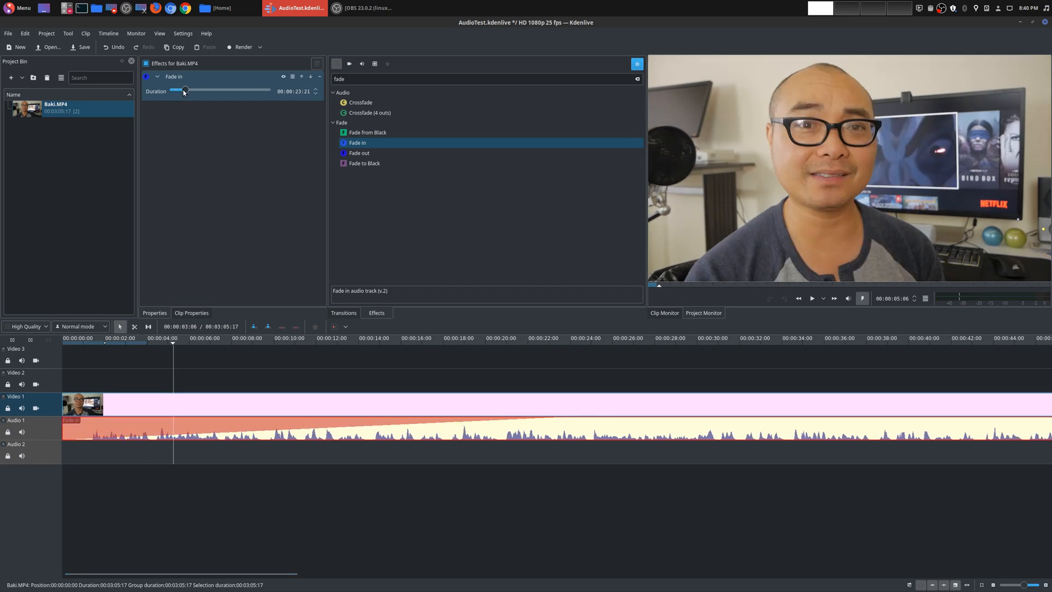
drag(173, 417, 198, 417)
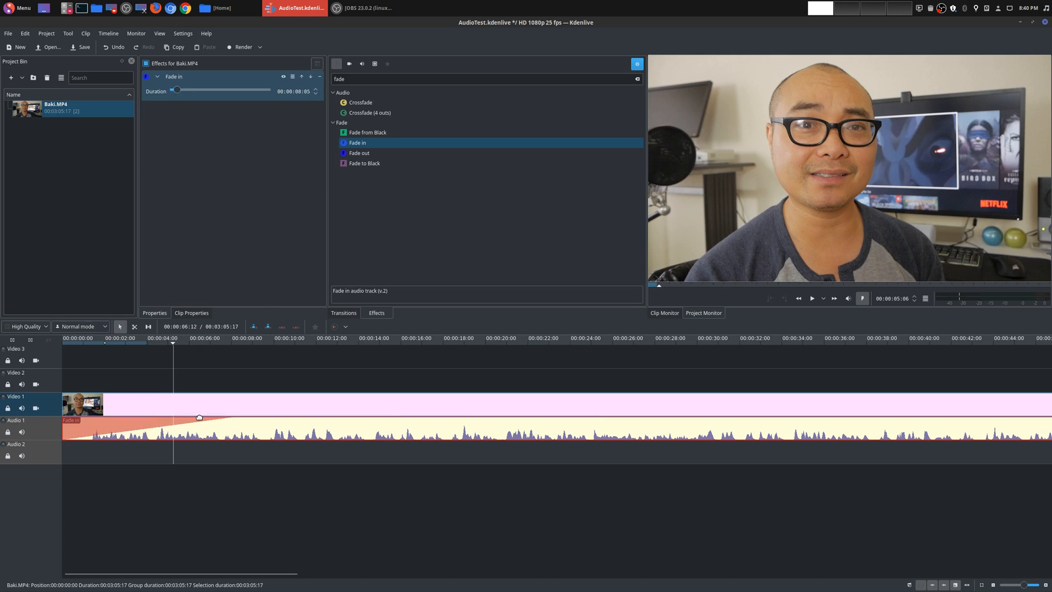
drag(199, 418, 139, 428)
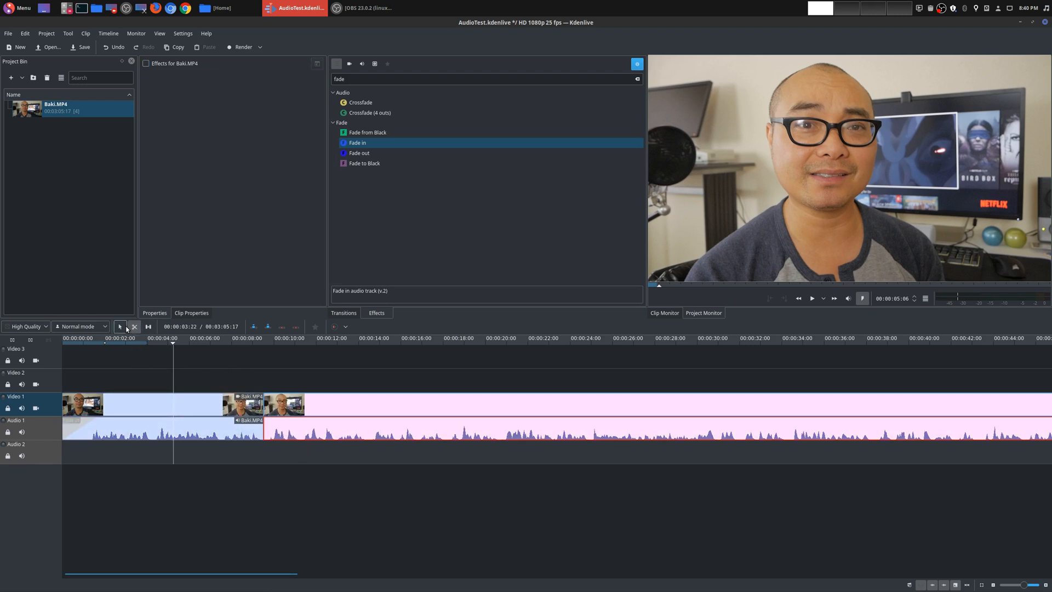
- Apply a Fade out to the first clip piece, then bring up actions to delete the short opening piece
click(360, 154)
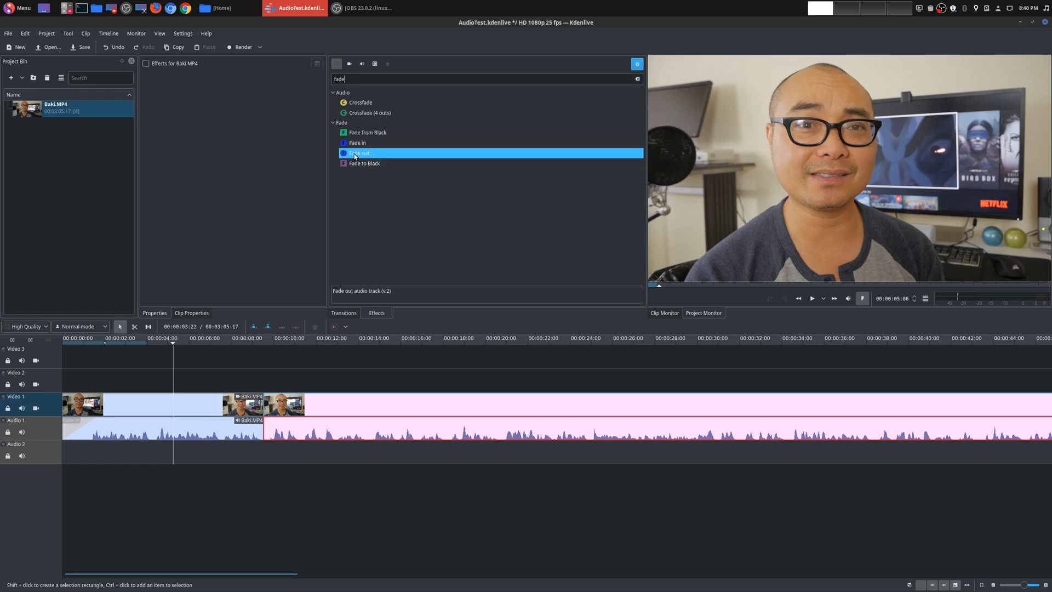
double_click(359, 153)
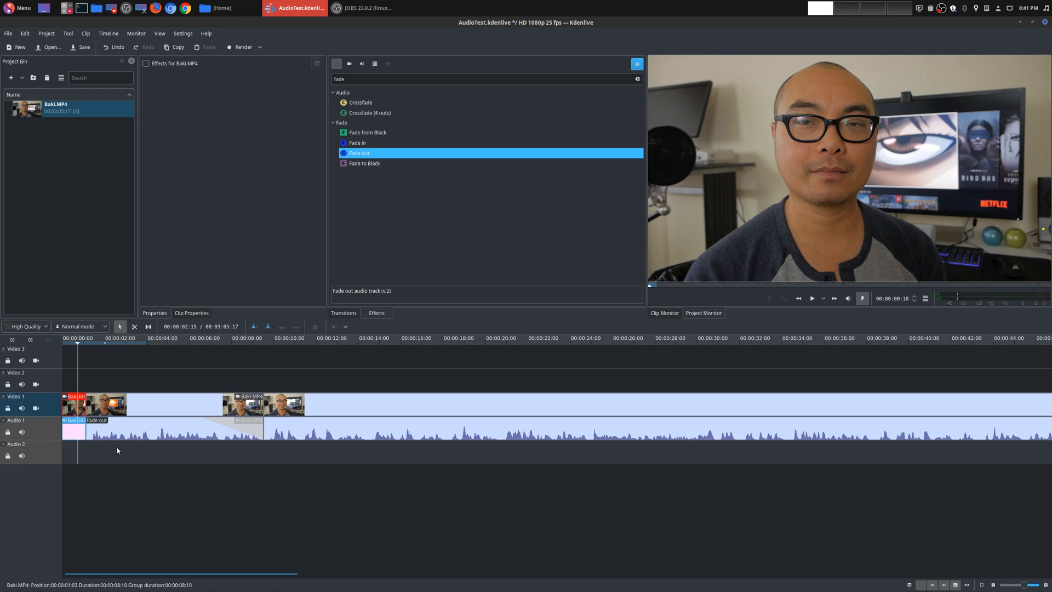
right_click(68, 402)
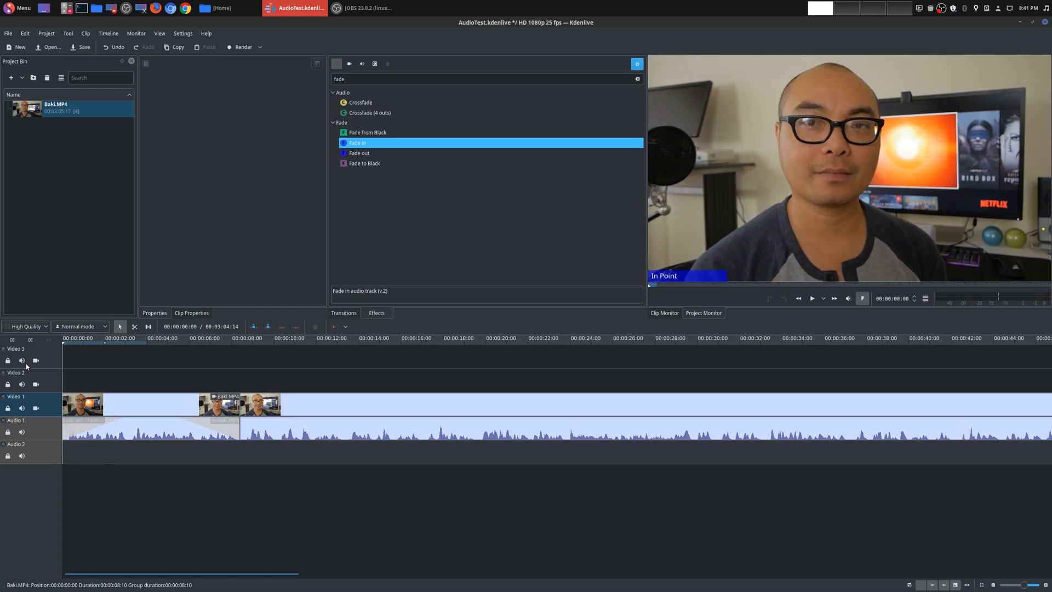
click(811, 298)
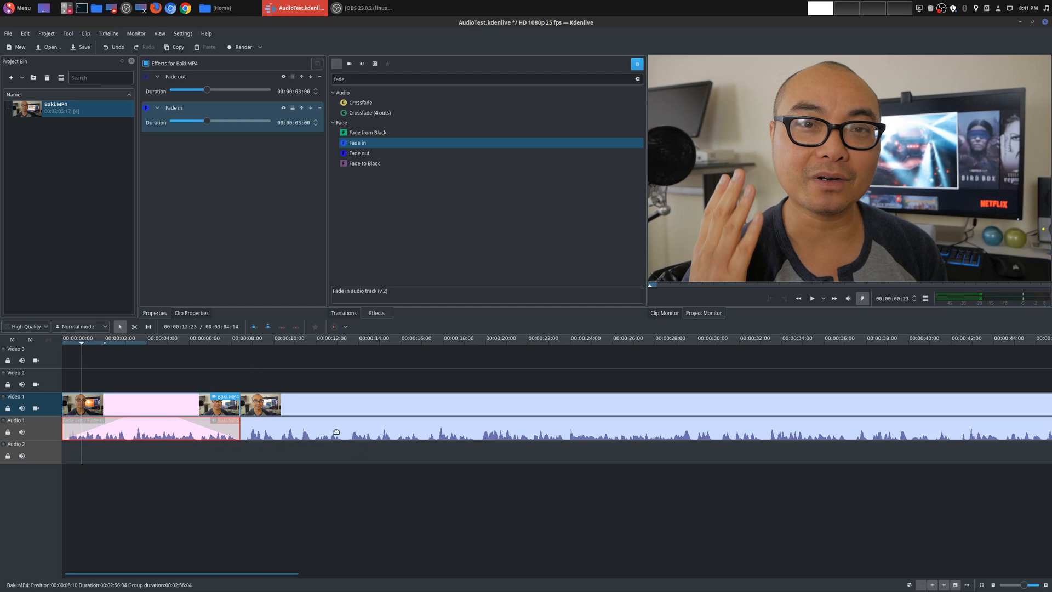
click(459, 436)
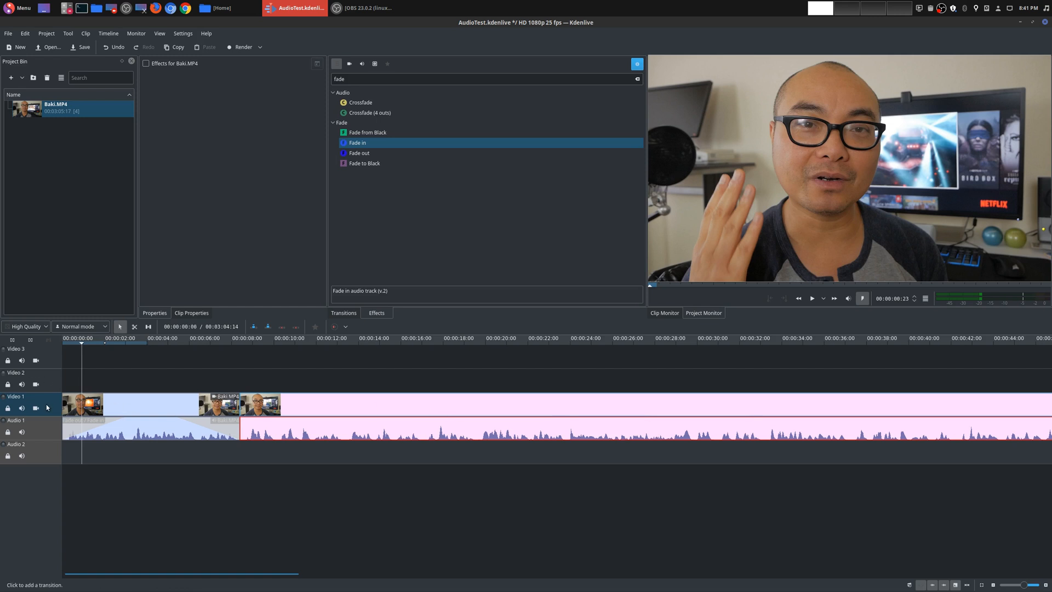
- Delete the Video 1 and Audio 1 tracks, confirming each, then switch to the Razor tool
right_click(46, 407)
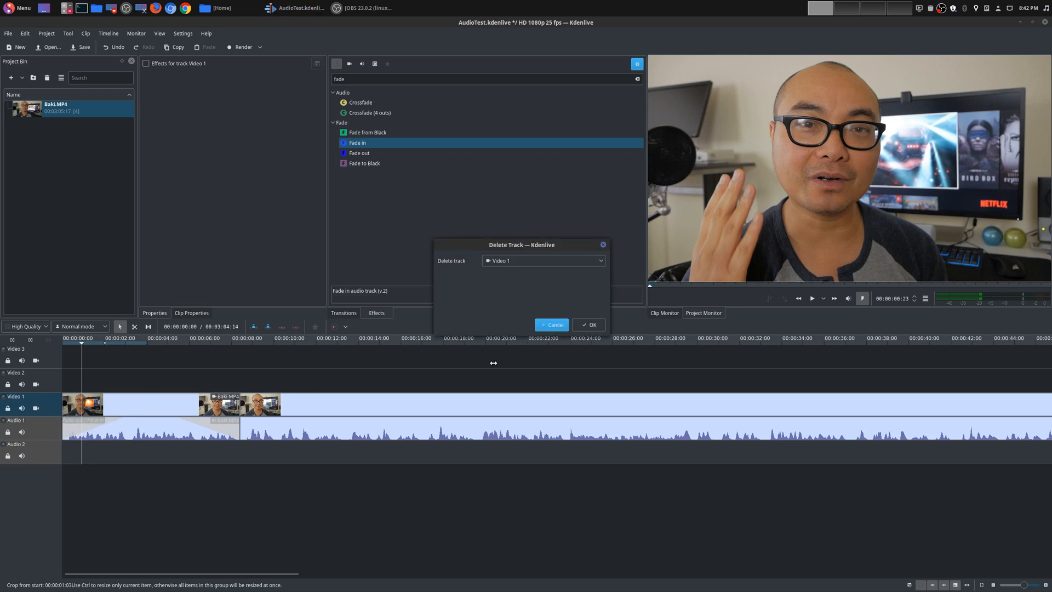
click(588, 325)
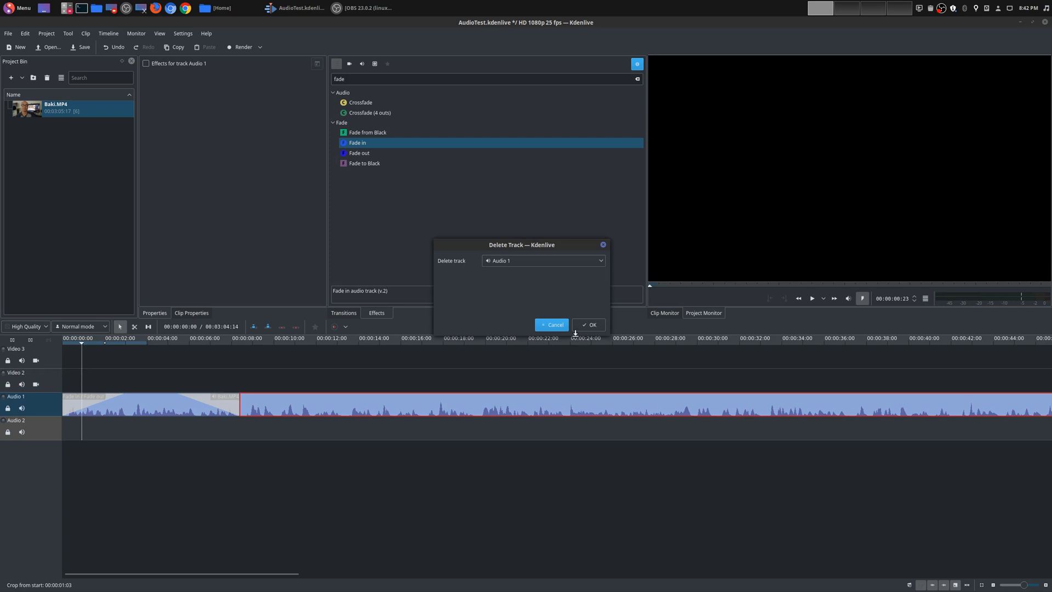
click(588, 324)
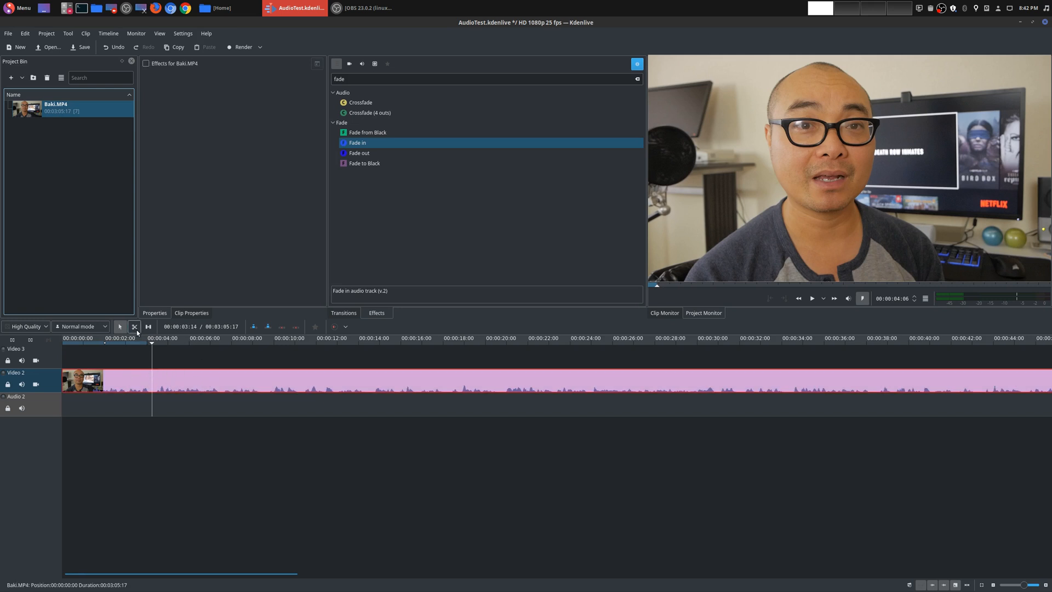
click(134, 326)
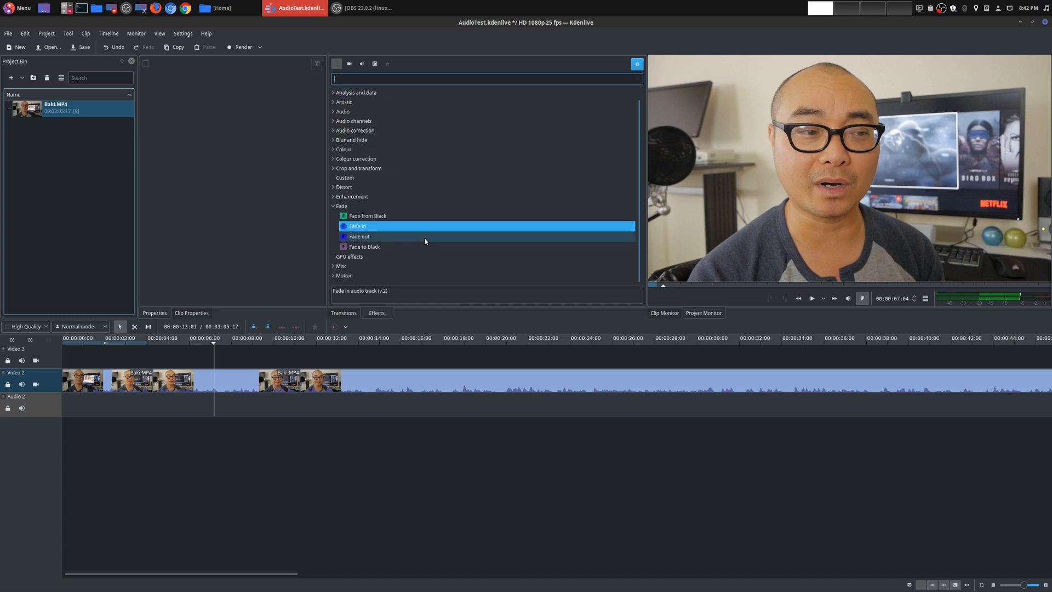
mouse_move(369, 196)
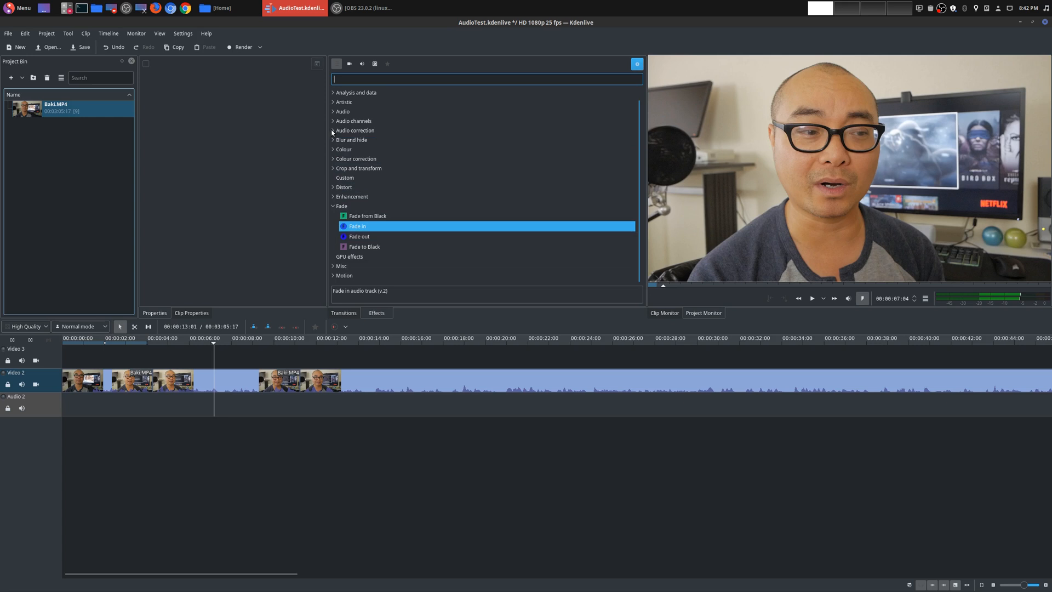
- Expand the Audio correction category to reveal Gain and Volume (keyframable)
click(333, 130)
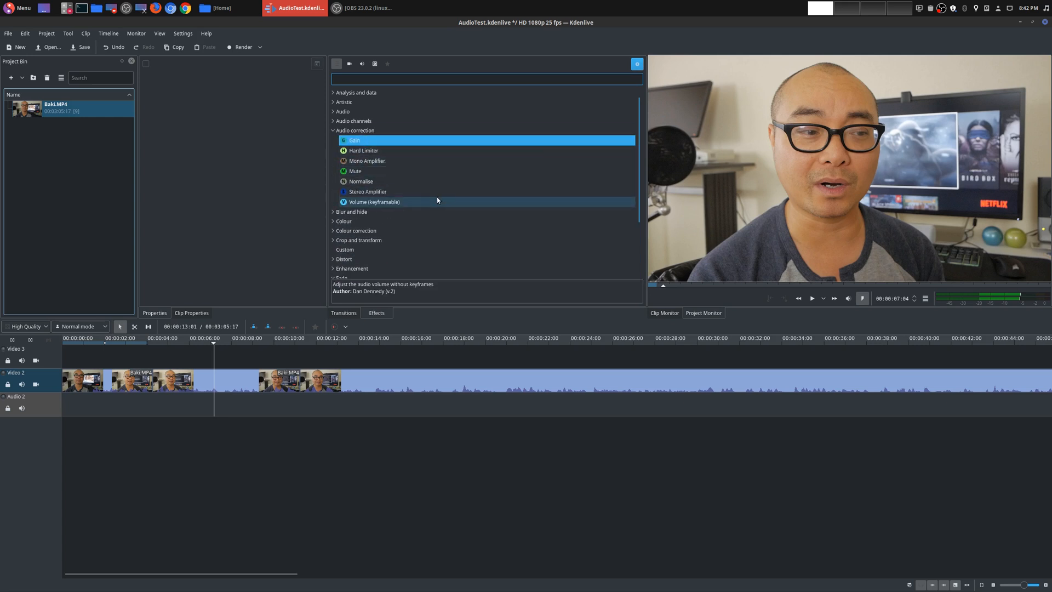
mouse_move(413, 195)
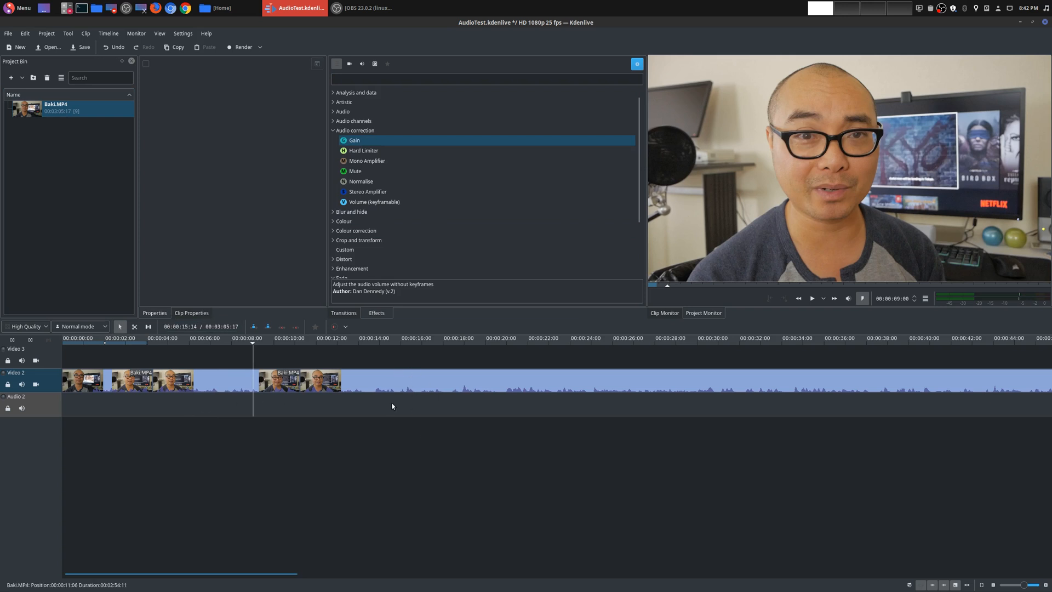
mouse_move(399, 396)
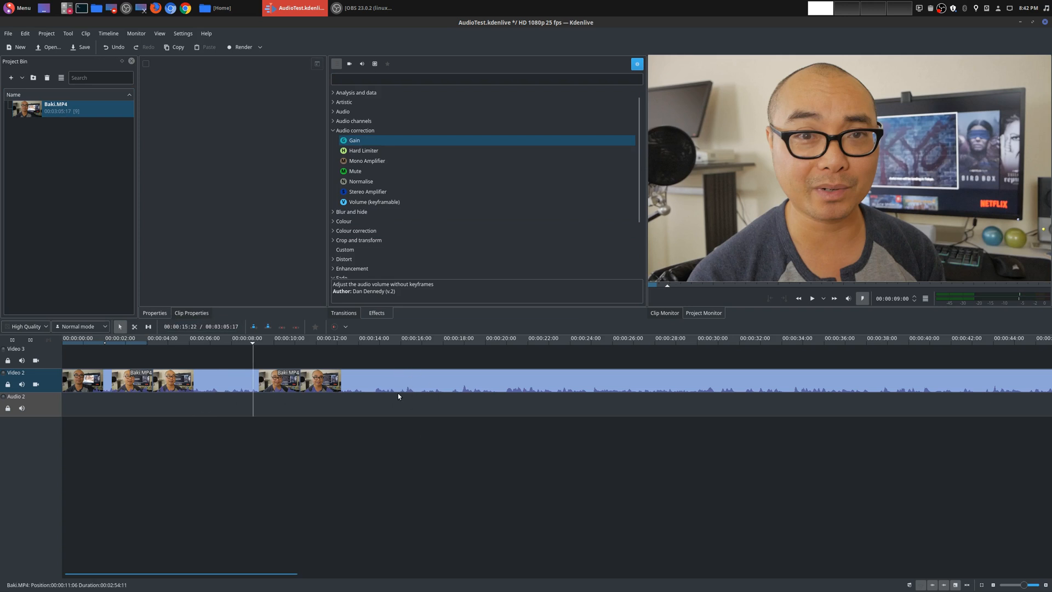